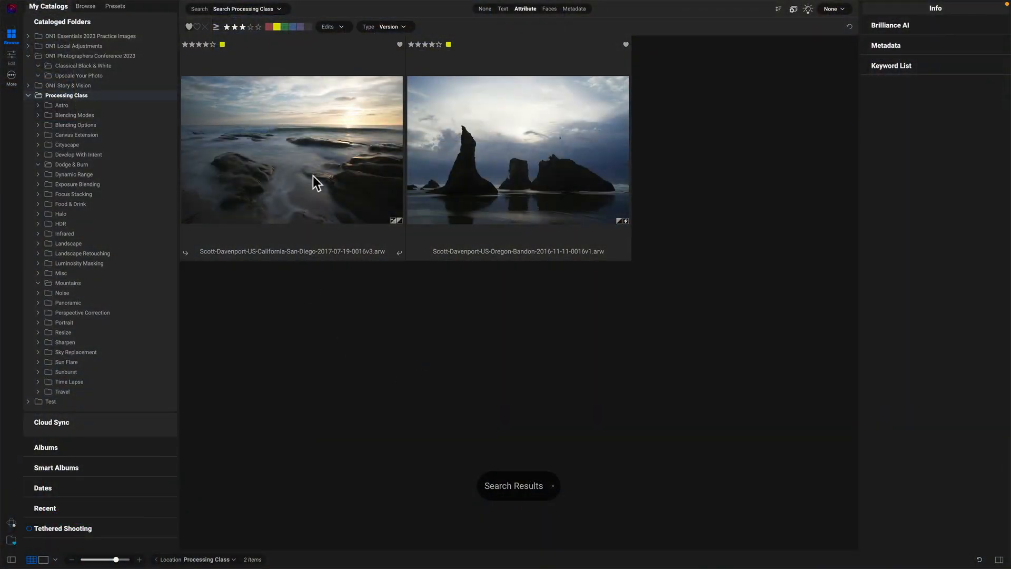
Open the rocky beach sunset photo from Browse into Edit.
left_click(292, 148)
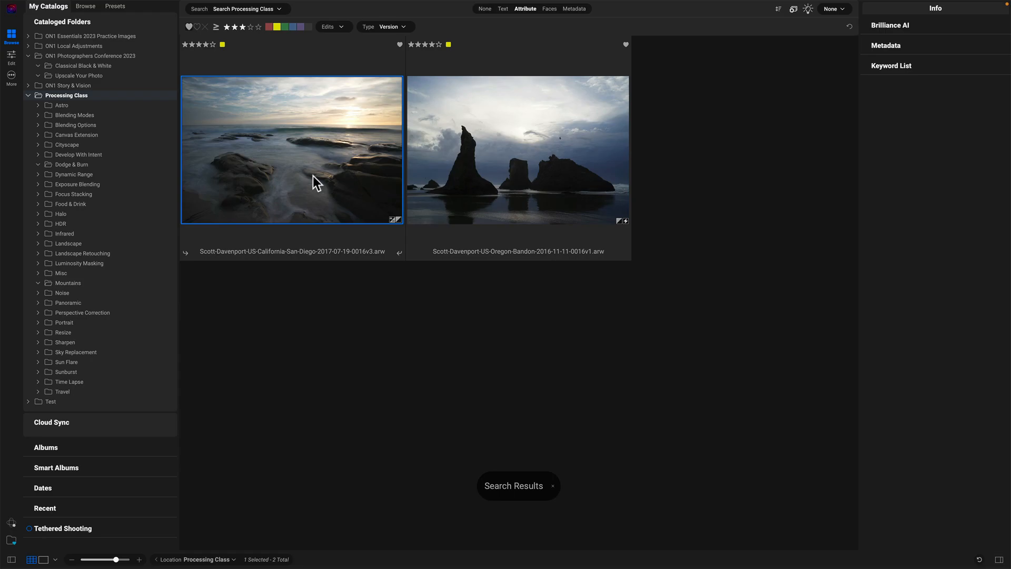
double_click(291, 148)
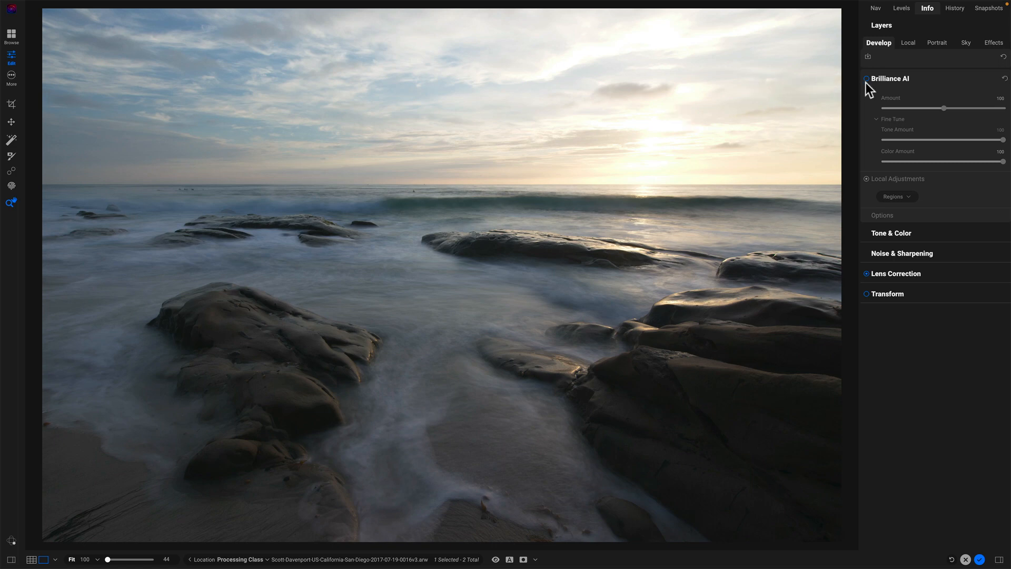
Enable Brilliance AI so it adds Sky and Water regional adjustments.
left_click(867, 79)
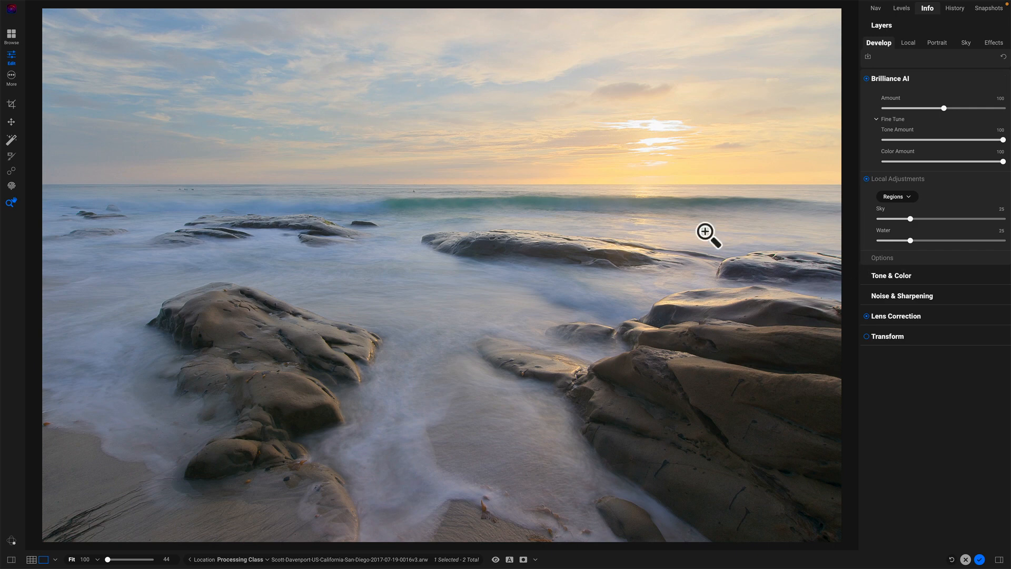
mouse_move(645, 84)
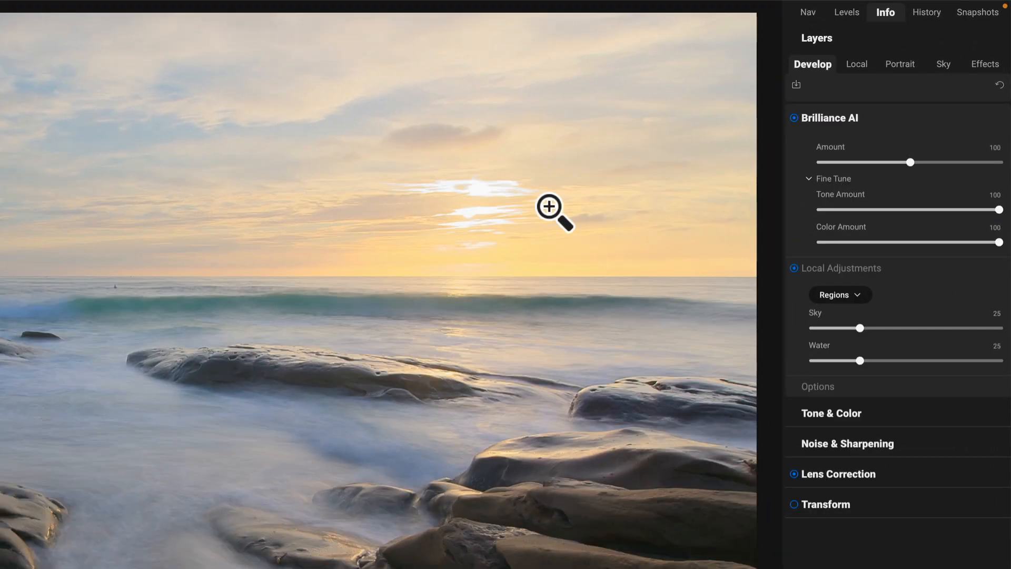
mouse_move(592, 288)
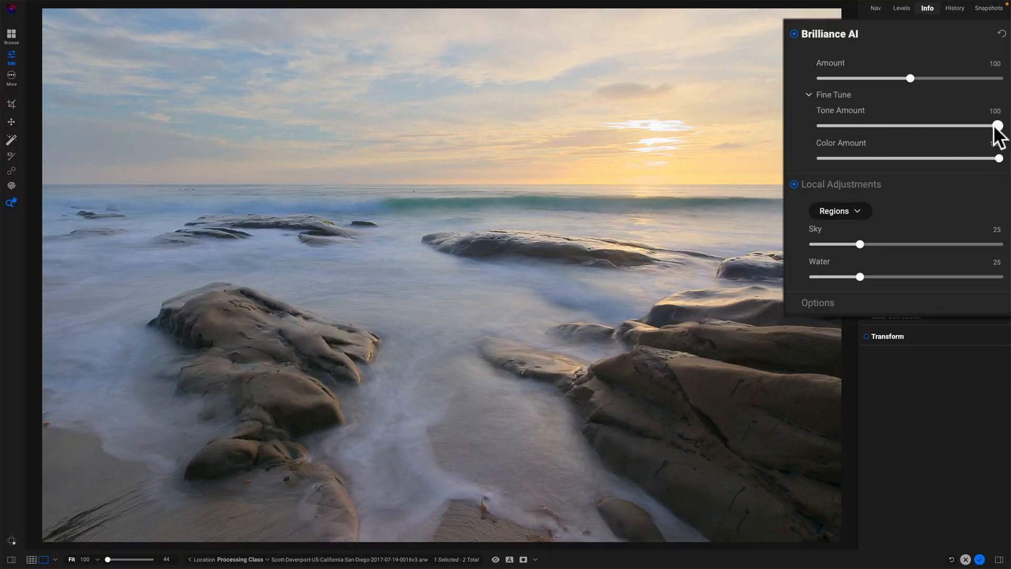
Reduce the Brilliance AI Tone Amount to 65.
left_click_drag(999, 126, 894, 126)
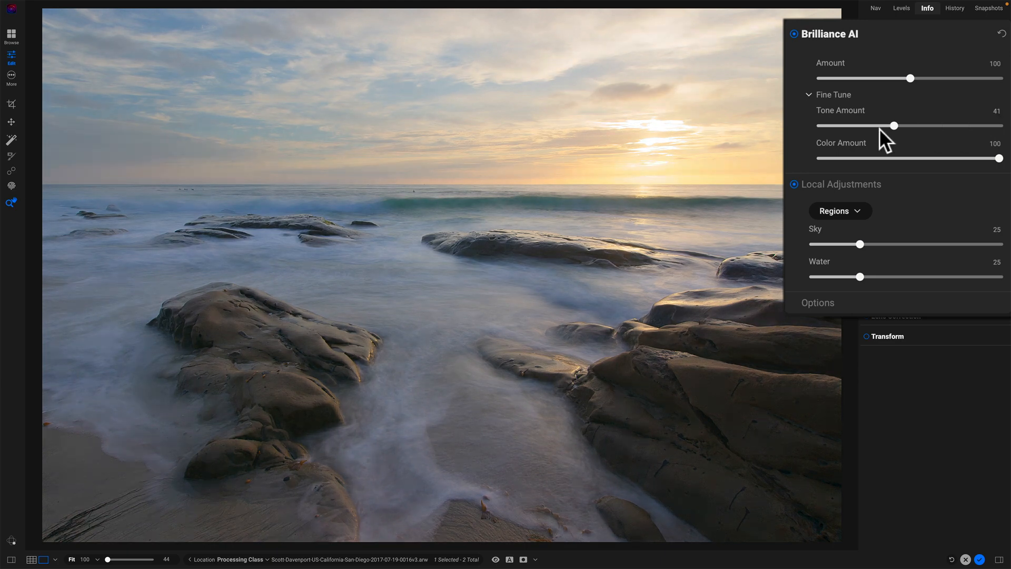
left_click_drag(894, 125, 993, 125)
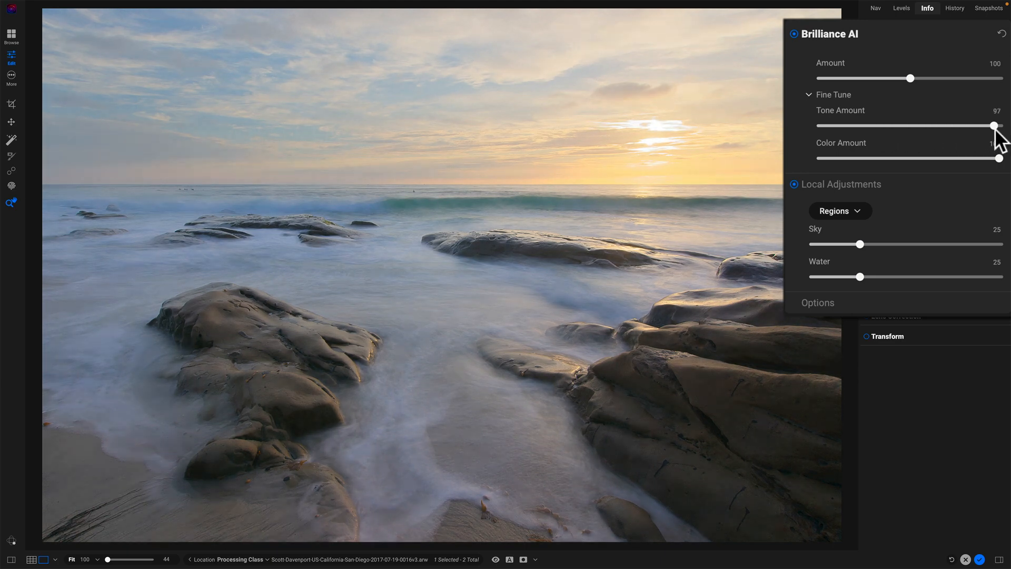
left_click_drag(994, 125, 936, 125)
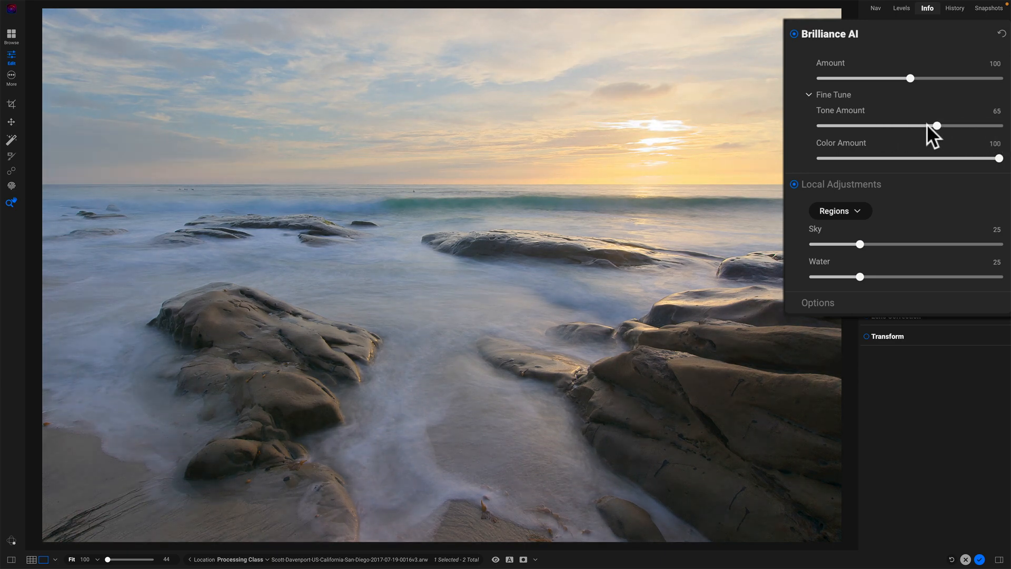
left_click_drag(937, 126, 955, 125)
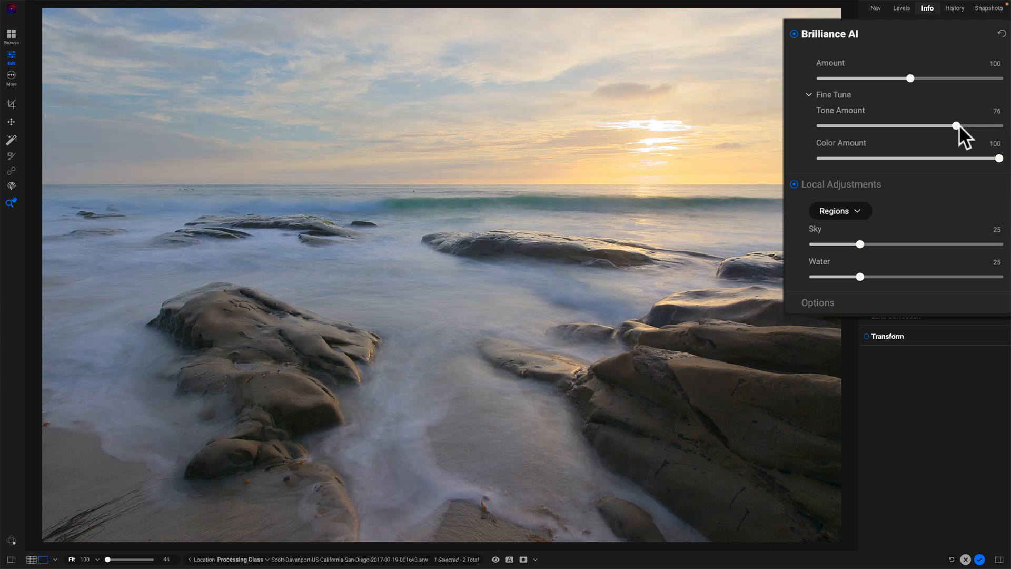
left_click_drag(957, 126, 936, 125)
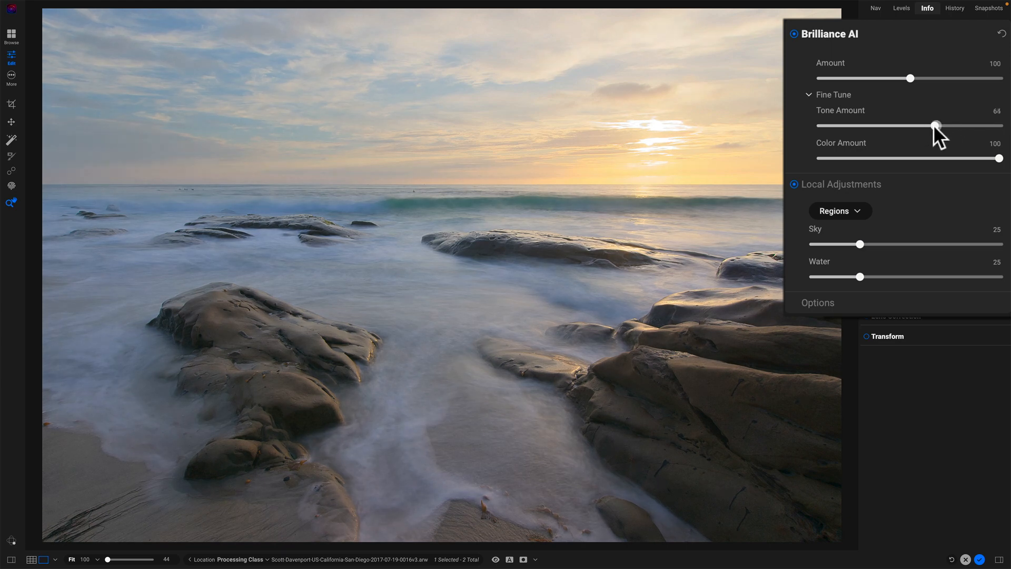
Test a lower Color Amount, then restore it to 100.
left_click_drag(1002, 158, 946, 159)
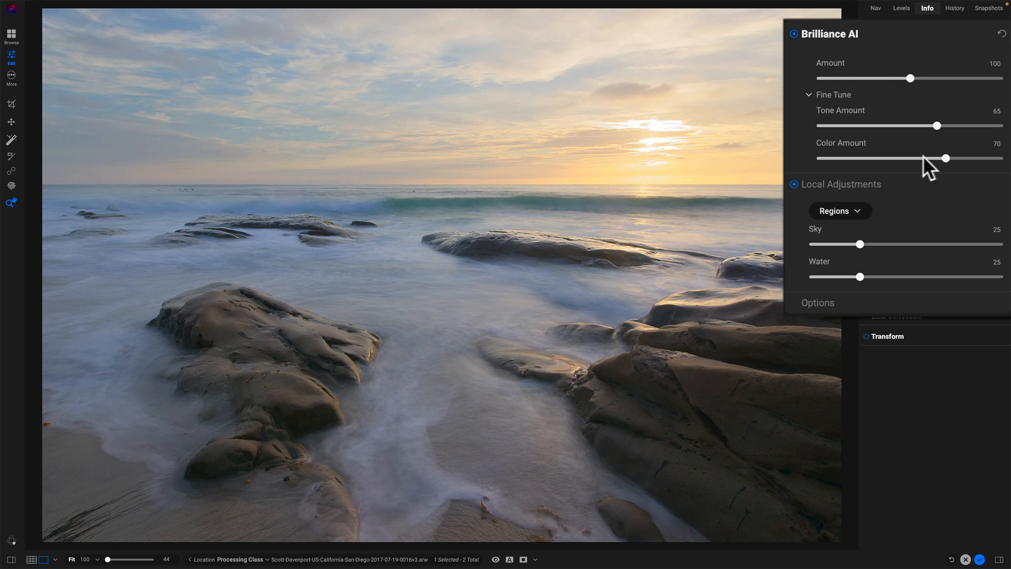
left_click_drag(945, 158, 890, 158)
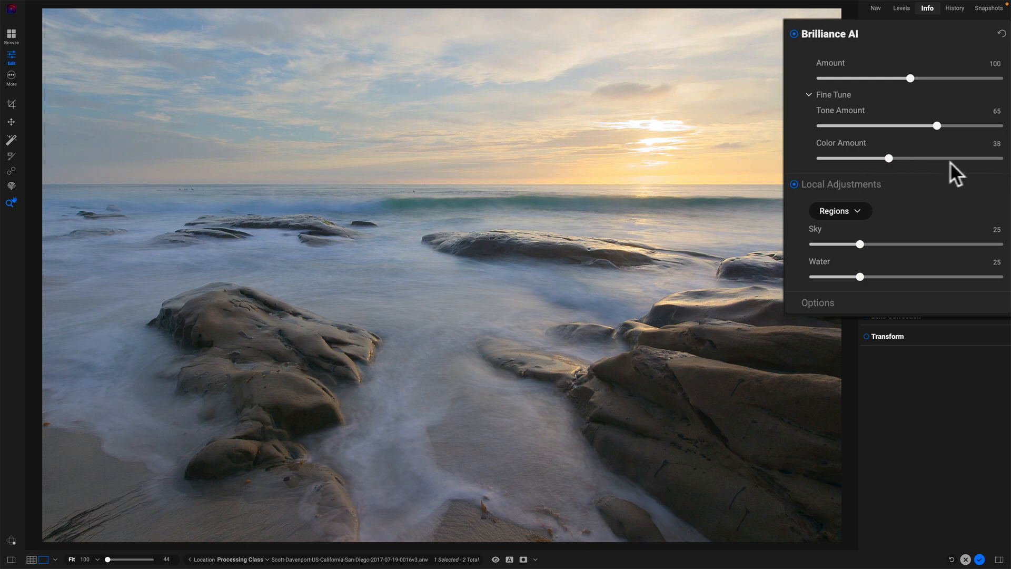
left_click_drag(889, 158, 1001, 158)
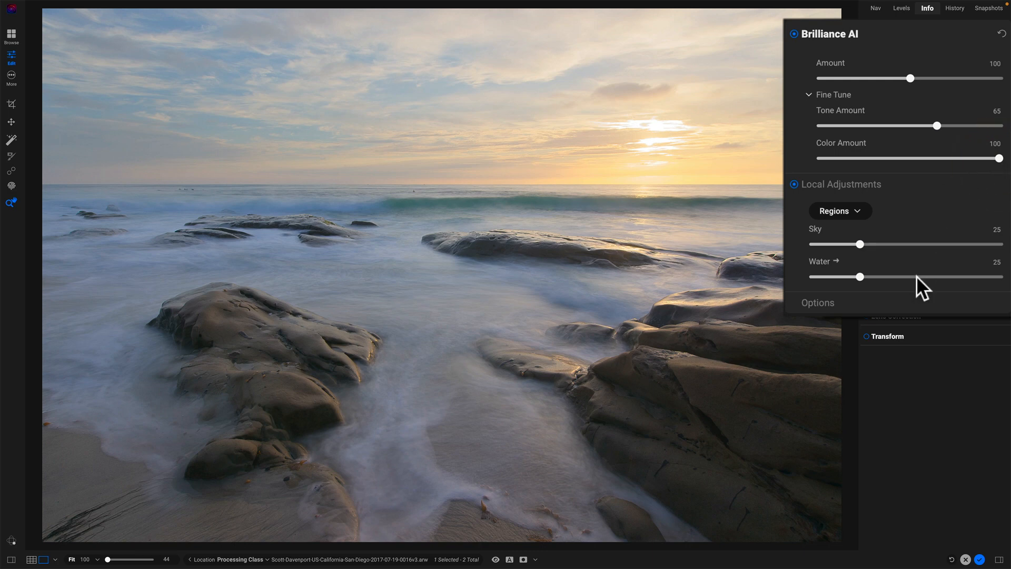
mouse_move(820, 287)
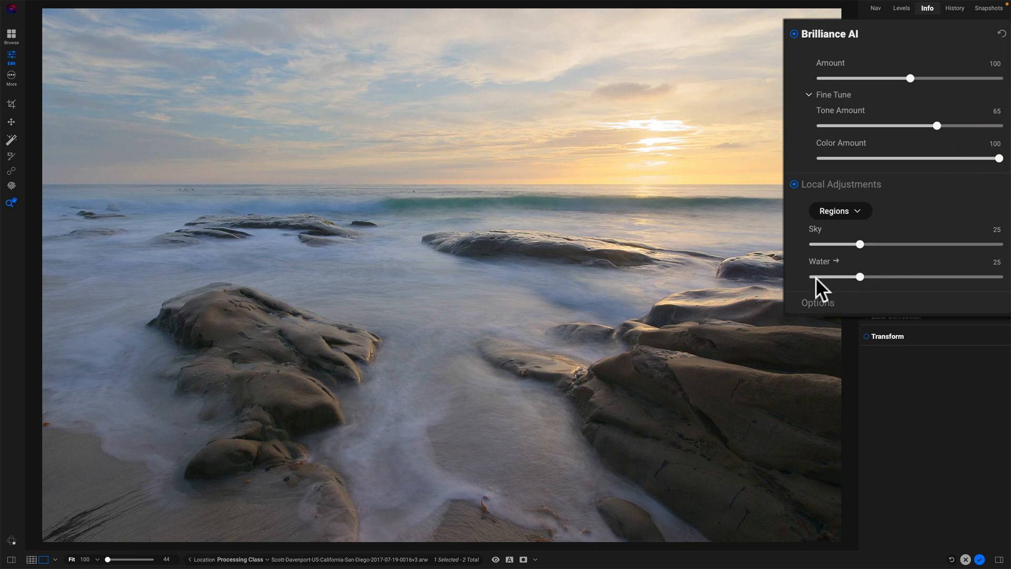
mouse_move(845, 258)
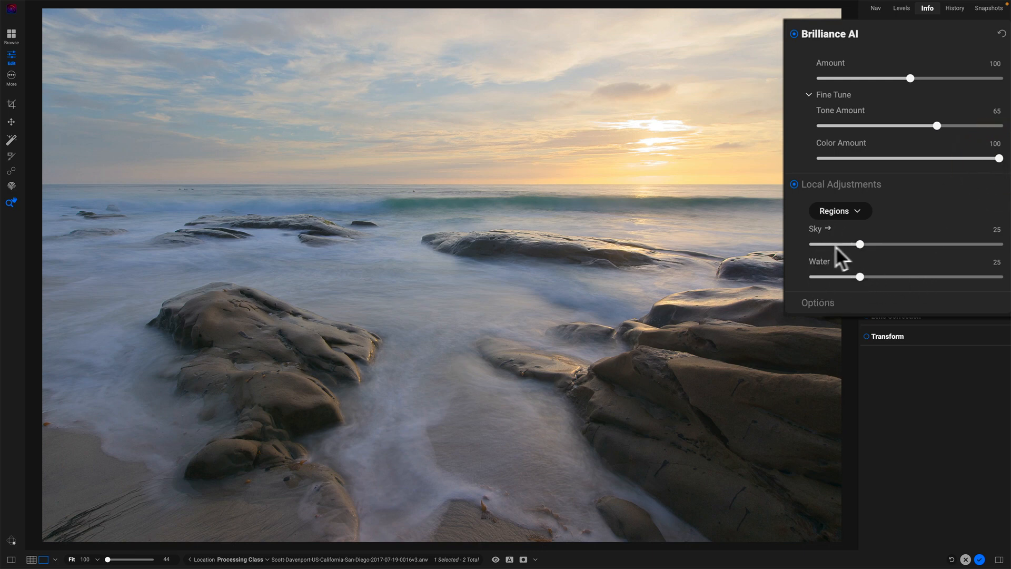
Set the Sky region enhancement to 40.
left_click_drag(860, 243, 959, 243)
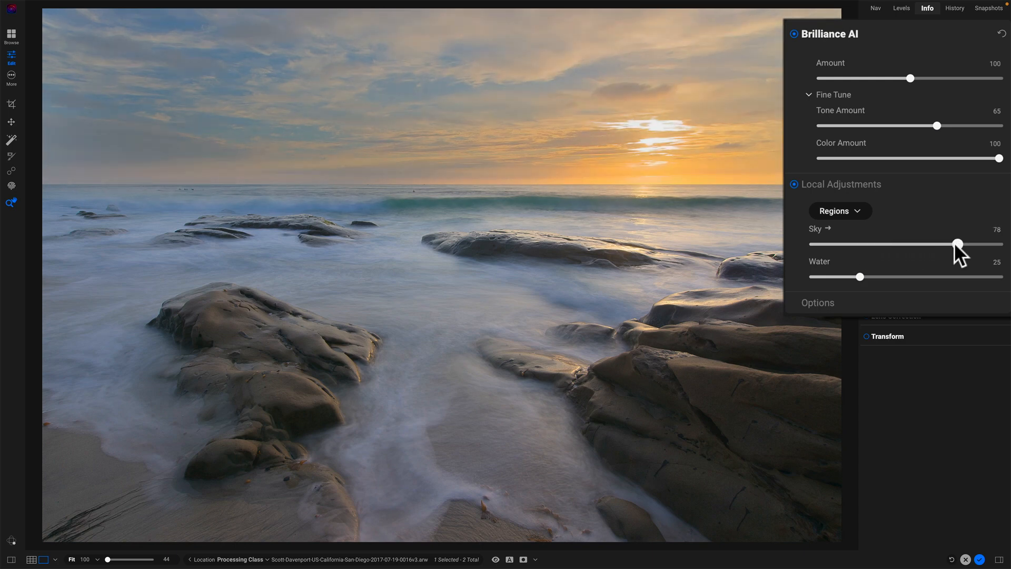
left_click_drag(958, 244, 867, 244)
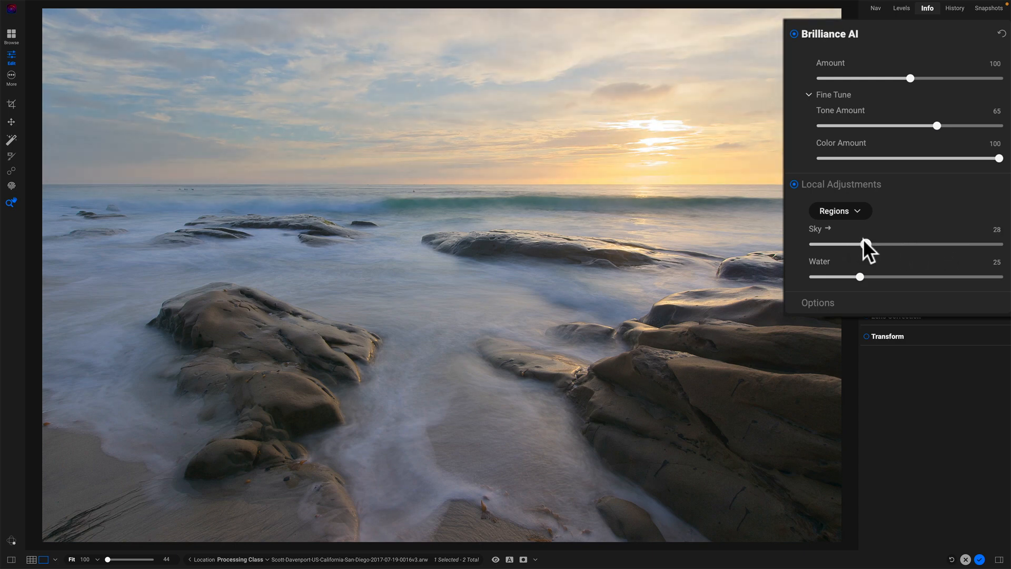
left_click_drag(861, 244, 887, 243)
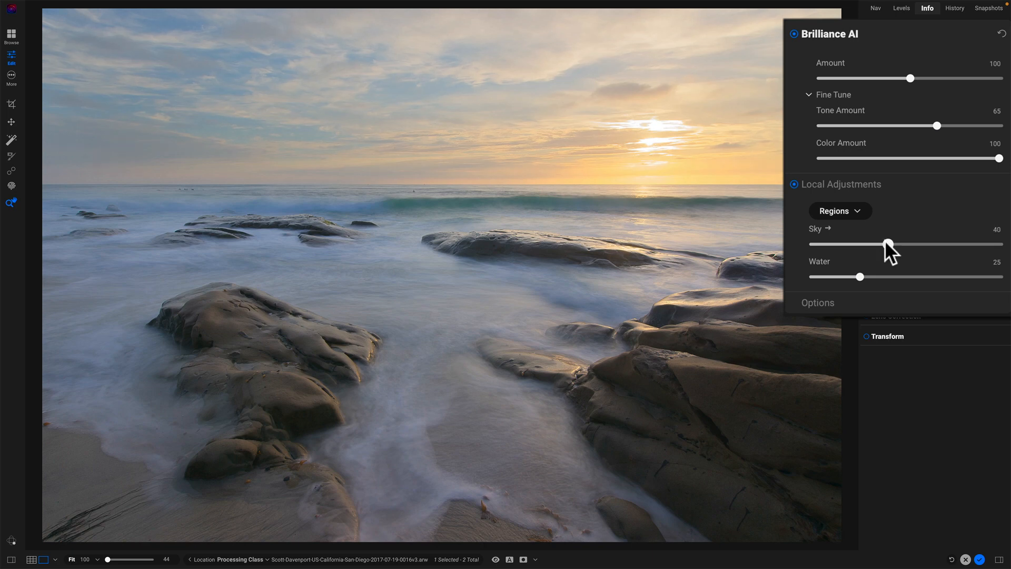
left_click_drag(890, 243, 894, 244)
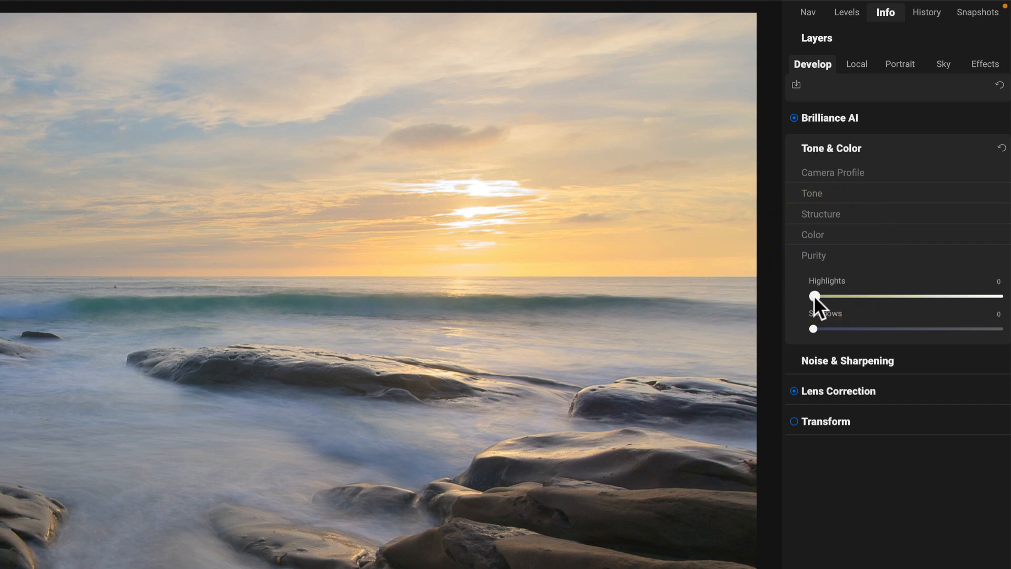
Test highlight purity and return it to nearly zero, then show the tone adjustments.
left_click_drag(814, 298, 858, 297)
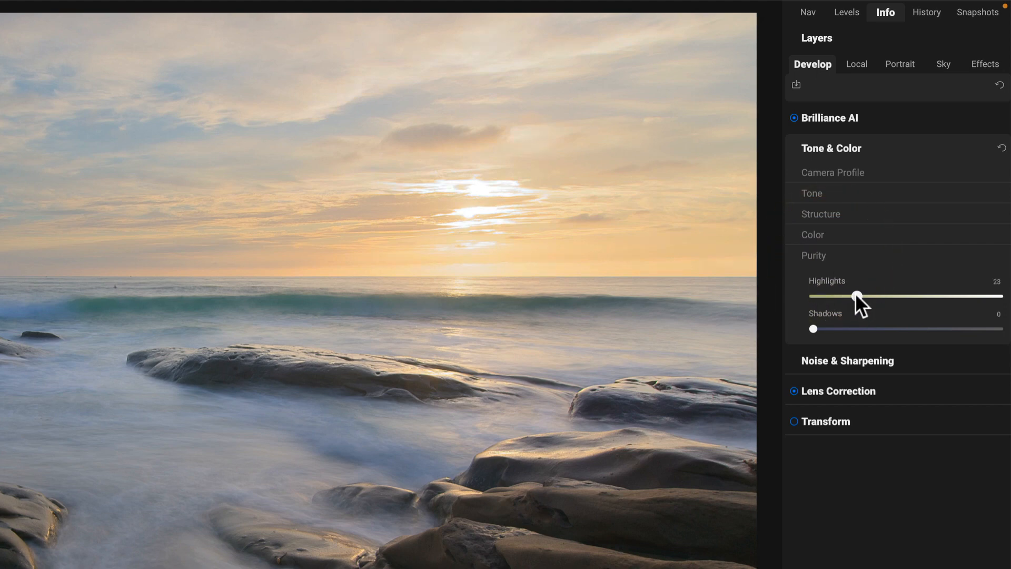
left_click_drag(857, 297, 814, 297)
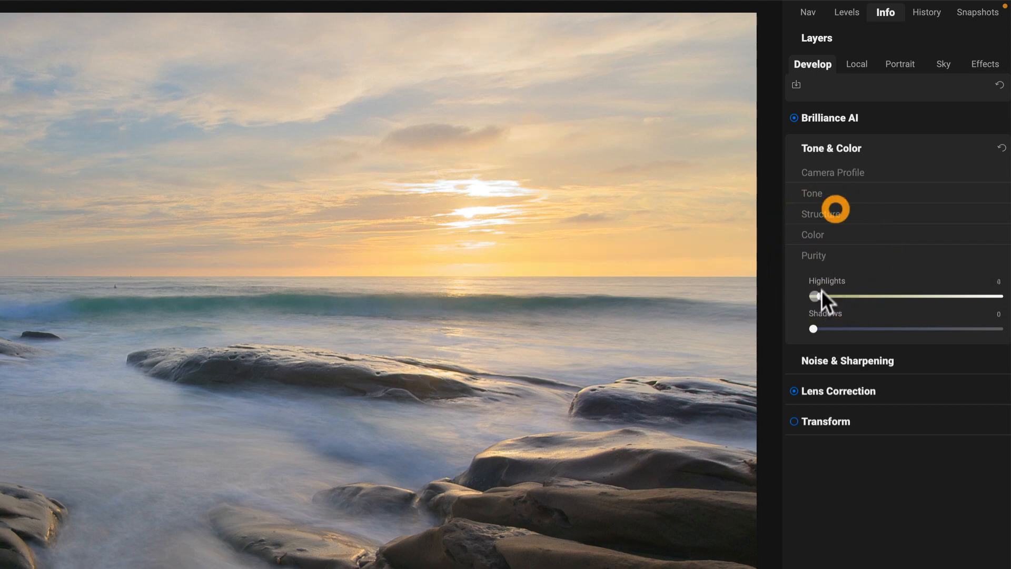
left_click(811, 194)
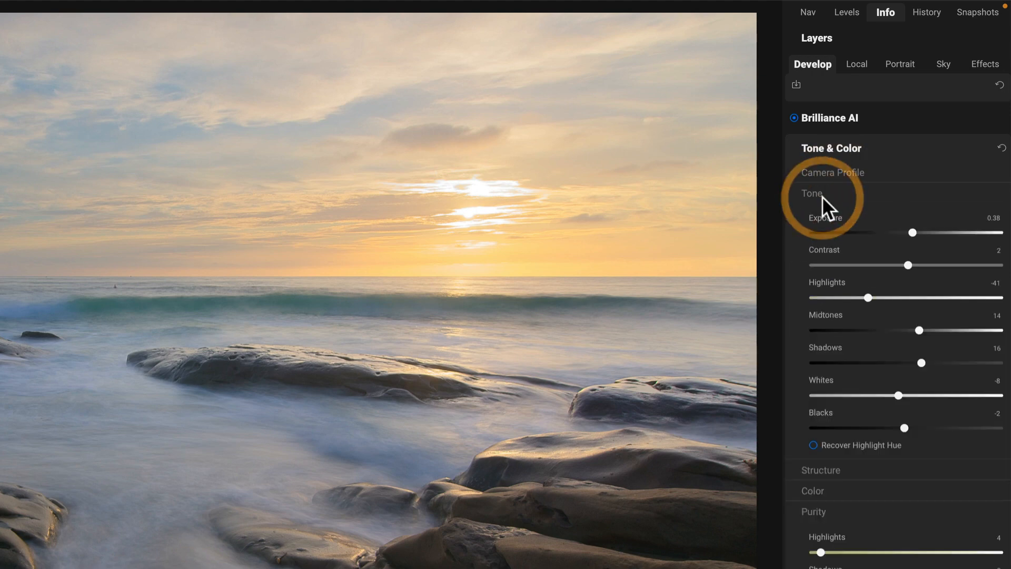
Pull the highlights down to -31.
left_click_drag(867, 297, 890, 297)
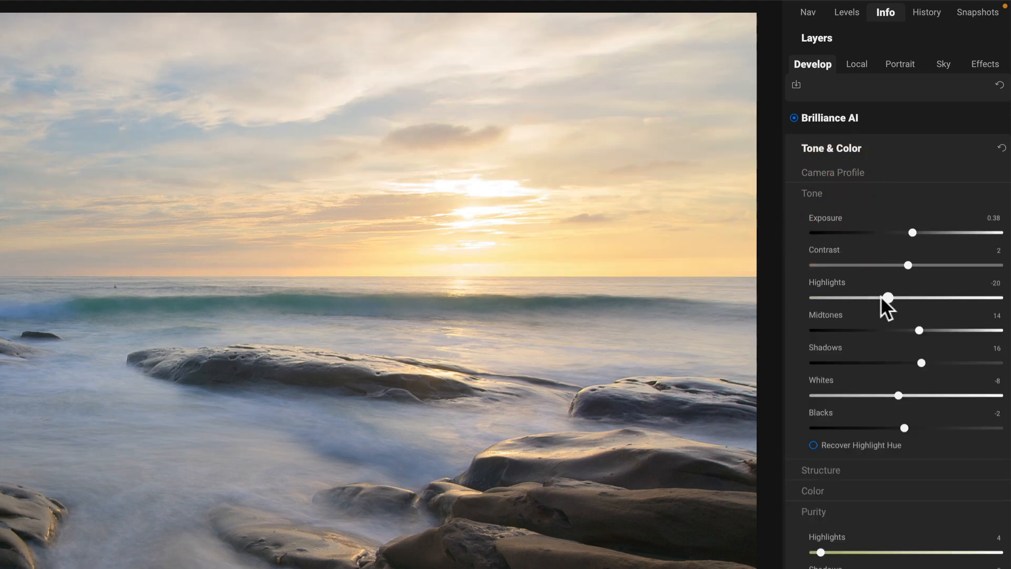
left_click_drag(889, 298, 878, 297)
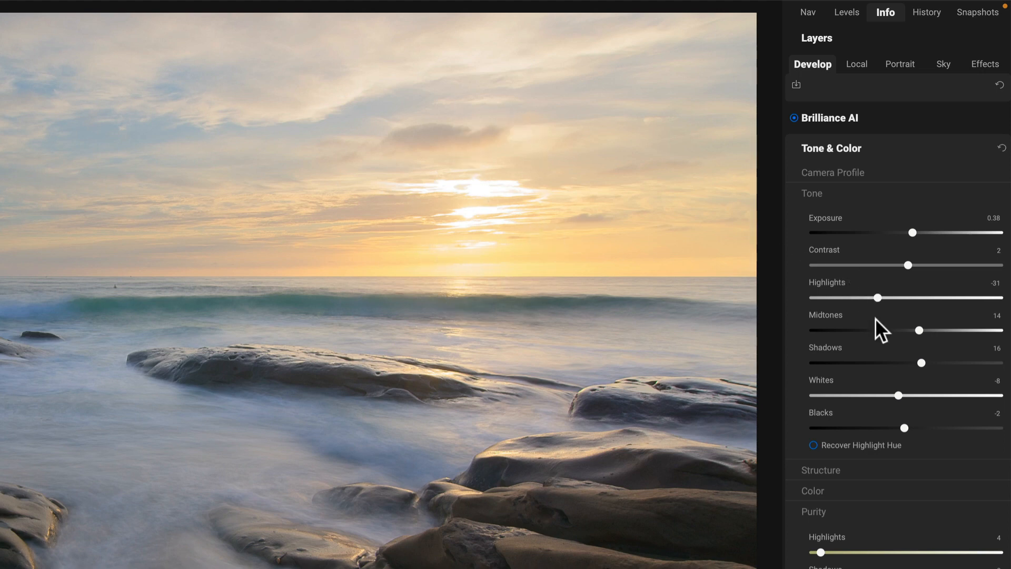
left_click_drag(895, 298, 864, 298)
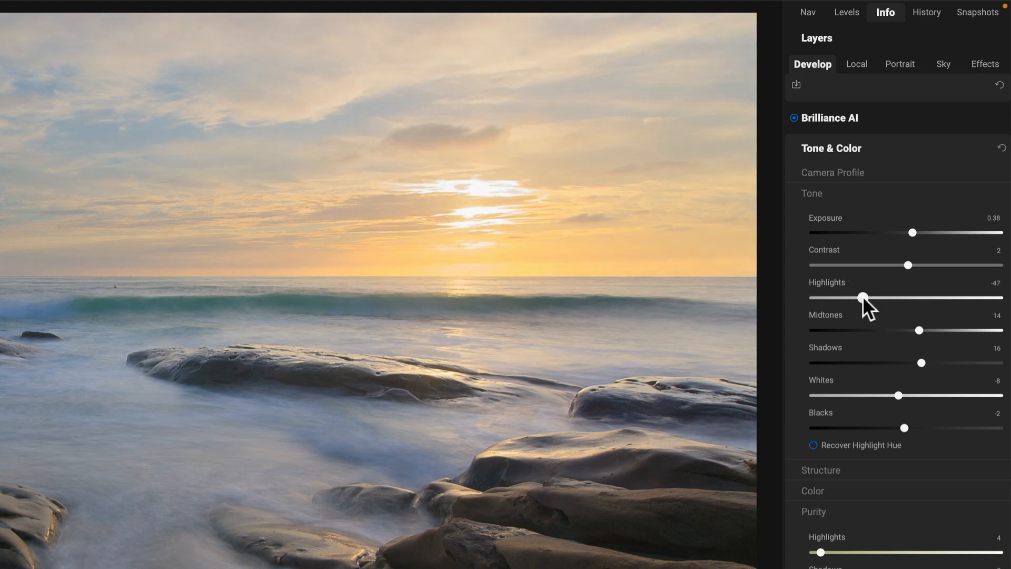
left_click_drag(864, 297, 874, 297)
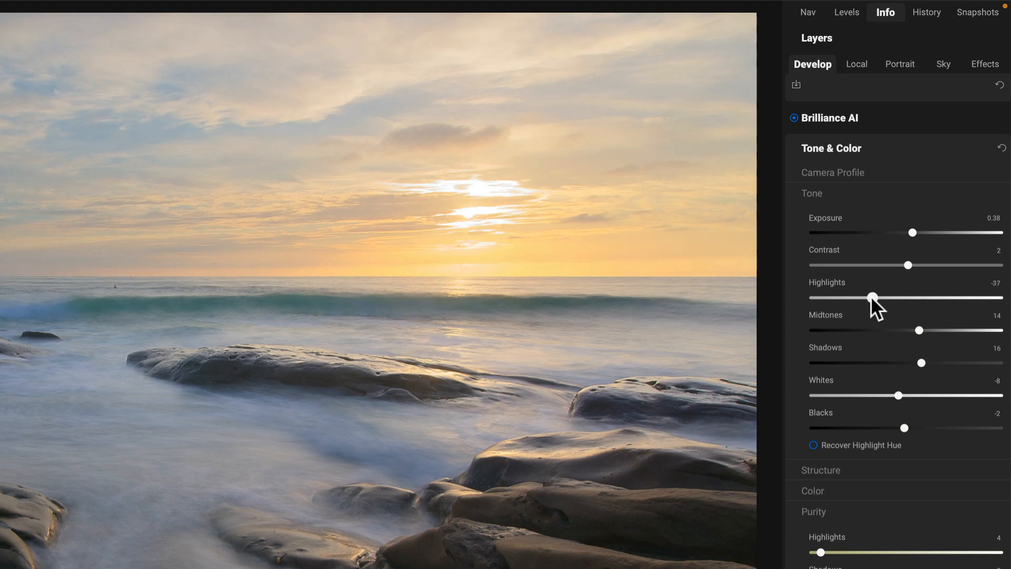
left_click_drag(873, 298, 895, 297)
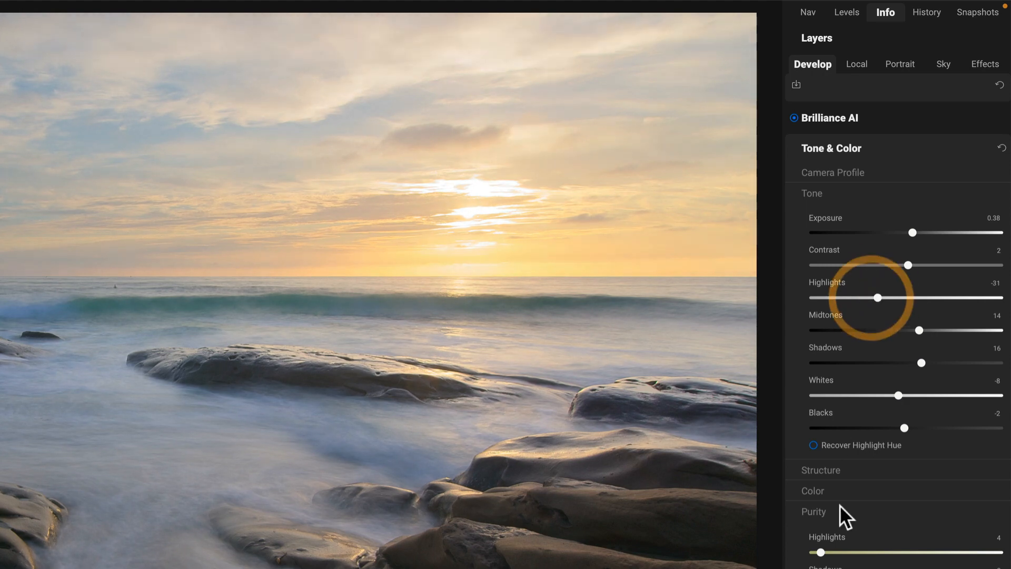
Raise highlight purity to 6 and settle exposure at 0.15.
left_click_drag(821, 552, 832, 552)
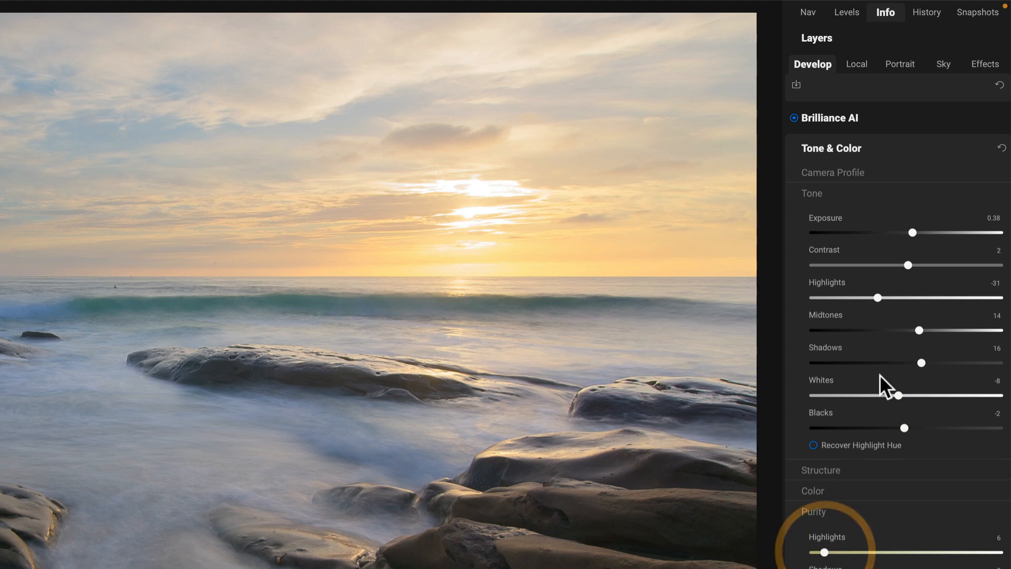
left_click_drag(914, 233, 915, 233)
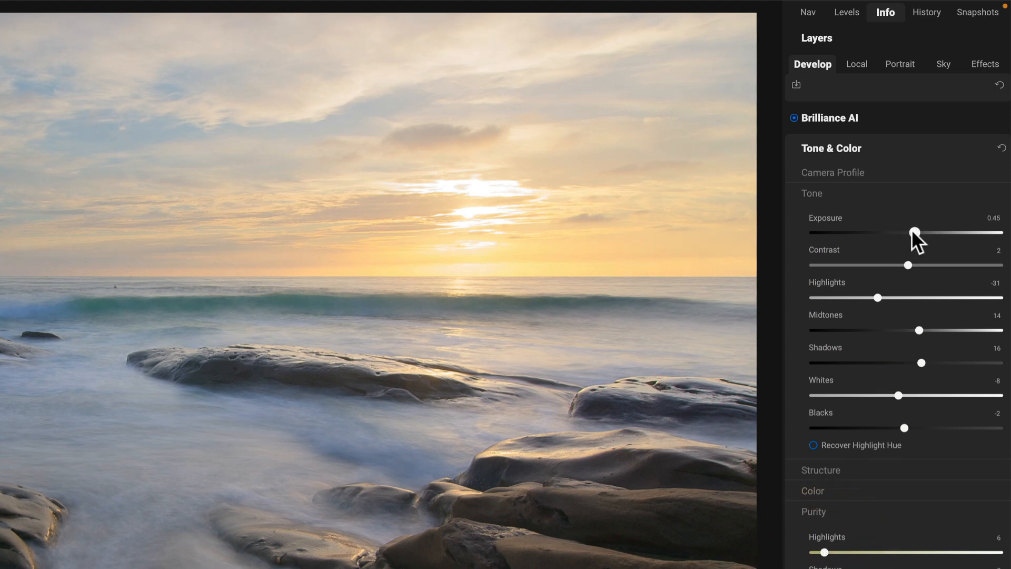
left_click_drag(916, 232, 908, 232)
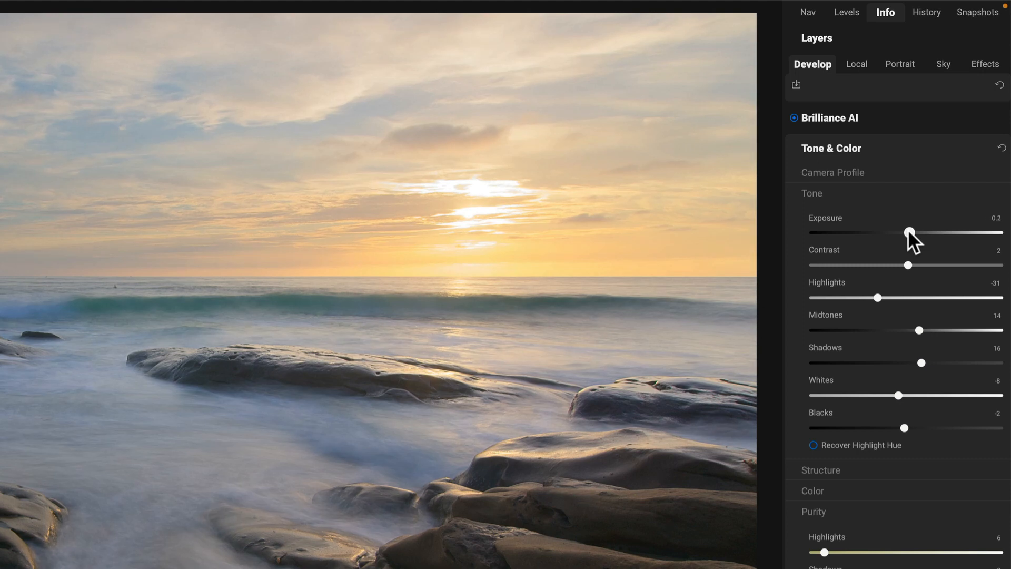
left_click_drag(909, 231, 908, 231)
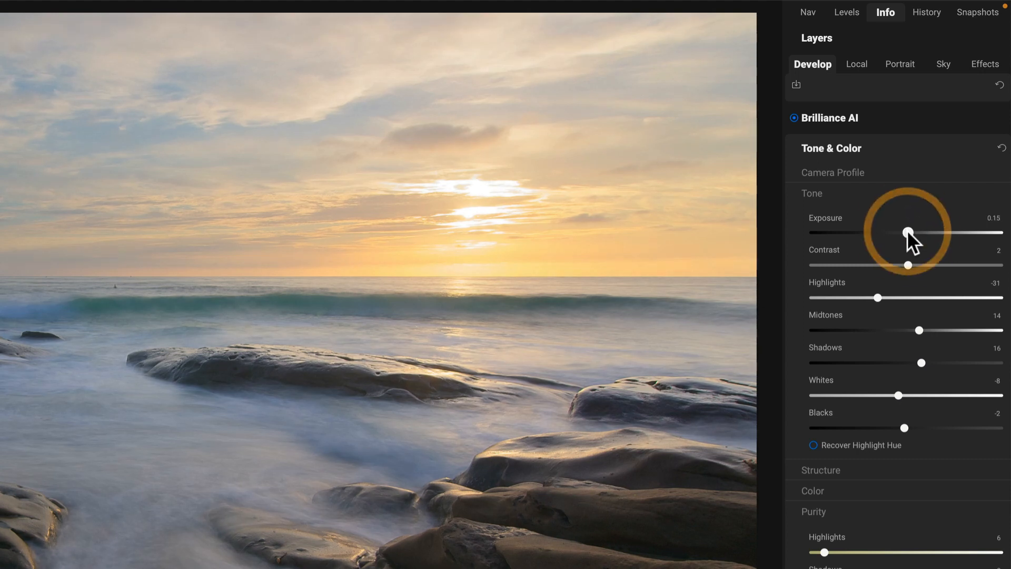
mouse_move(908, 233)
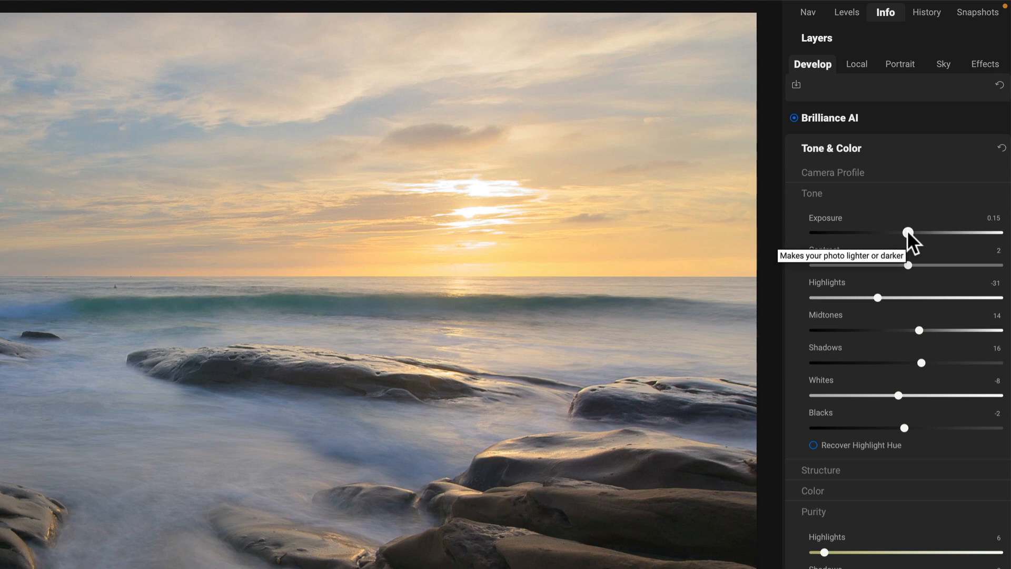
mouse_move(886, 458)
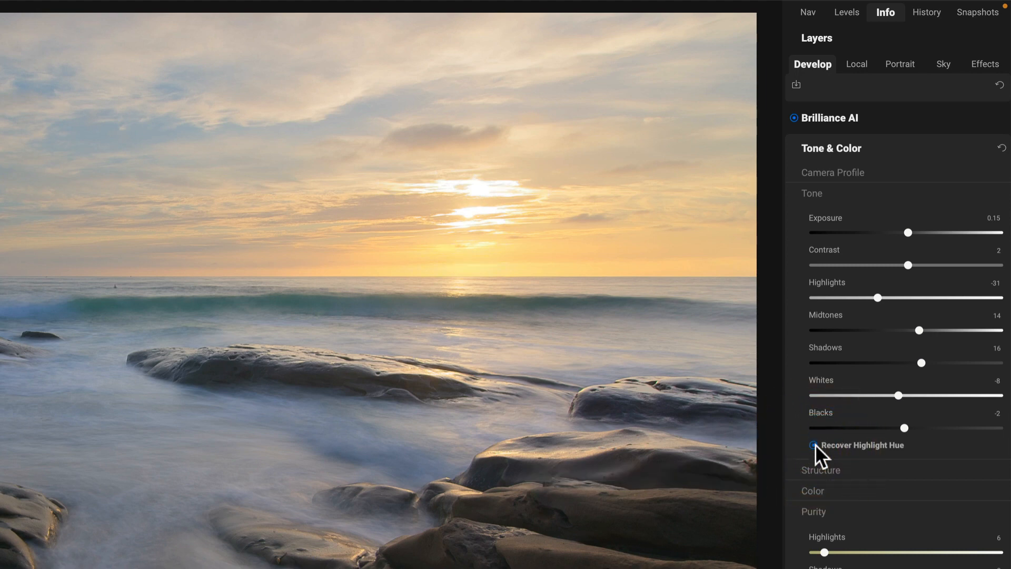
Switch on Recover Highlight Hue in the Tone settings.
left_click(815, 444)
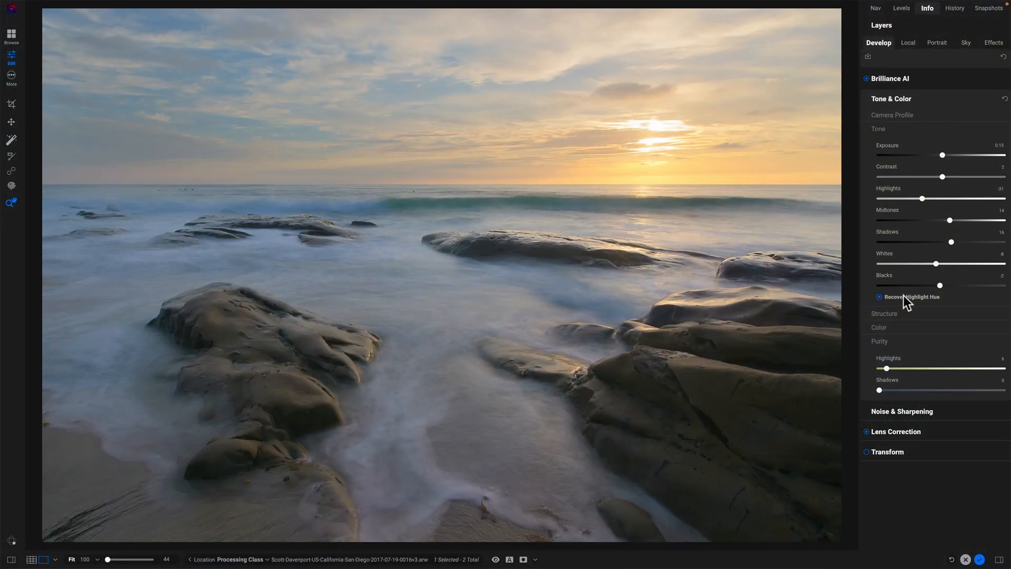
Add a Dynamic Contrast filter with the Natural style on the Effects layer.
left_click(993, 43)
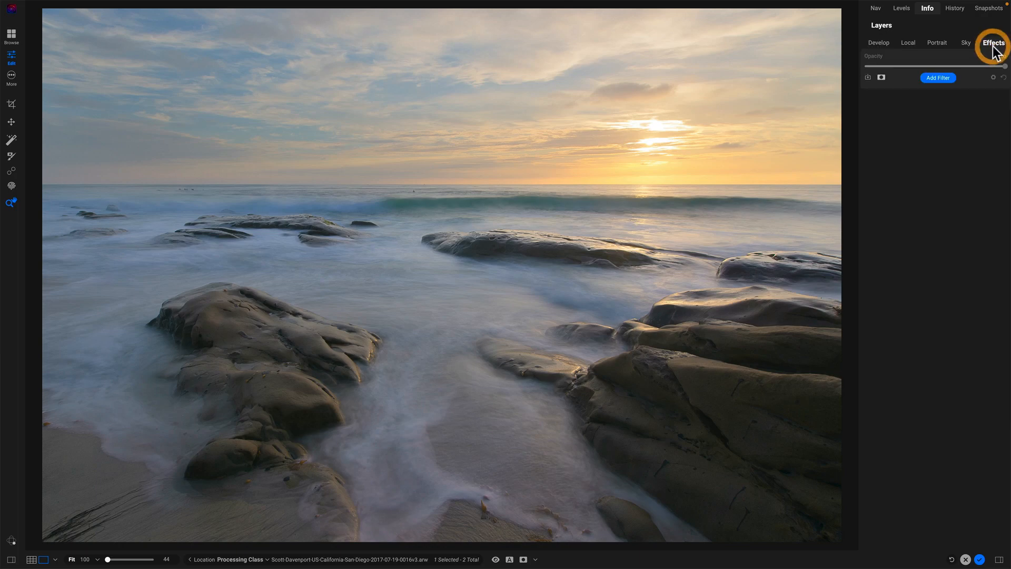
left_click(937, 77)
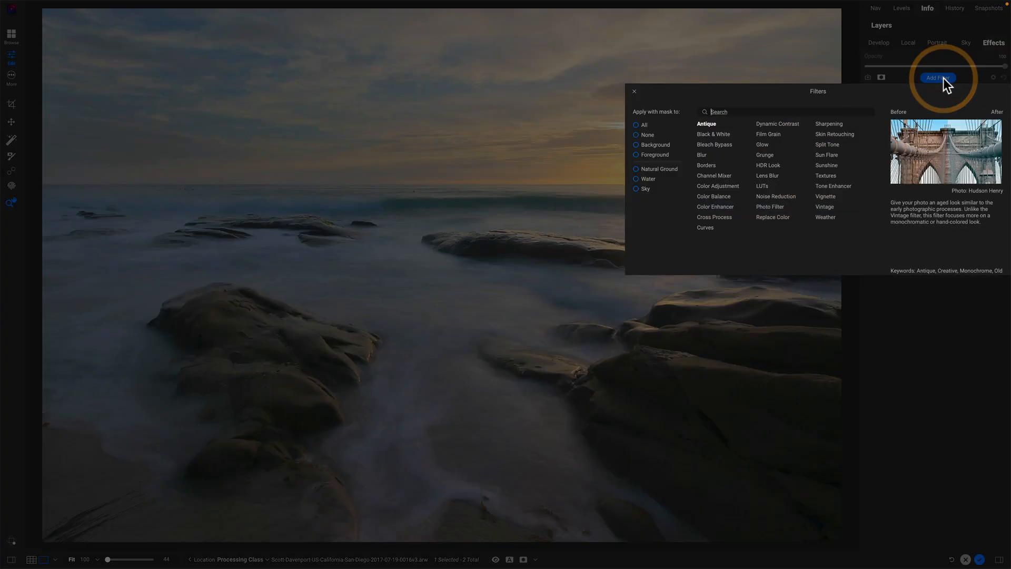
left_click(778, 124)
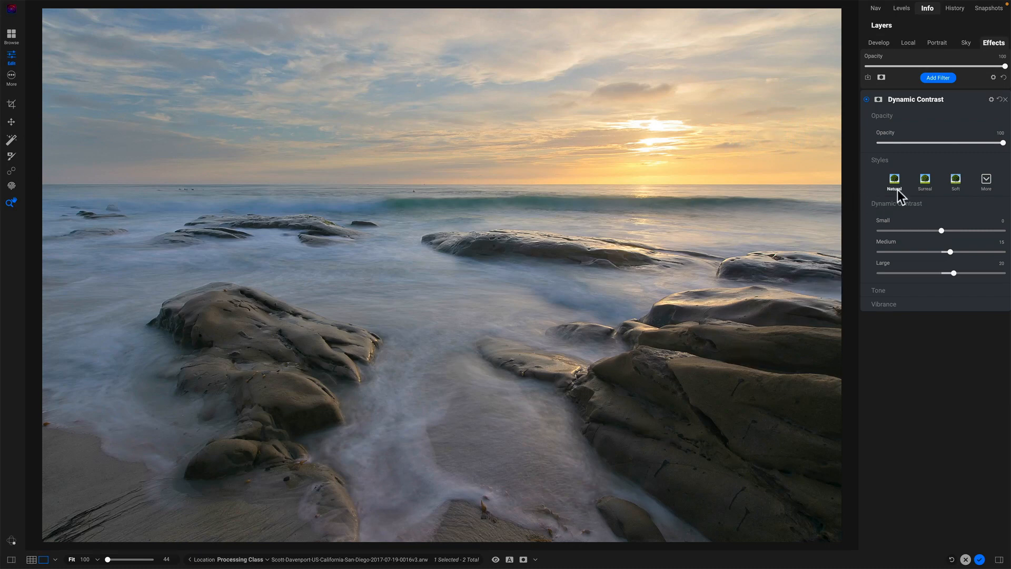
mouse_move(867, 144)
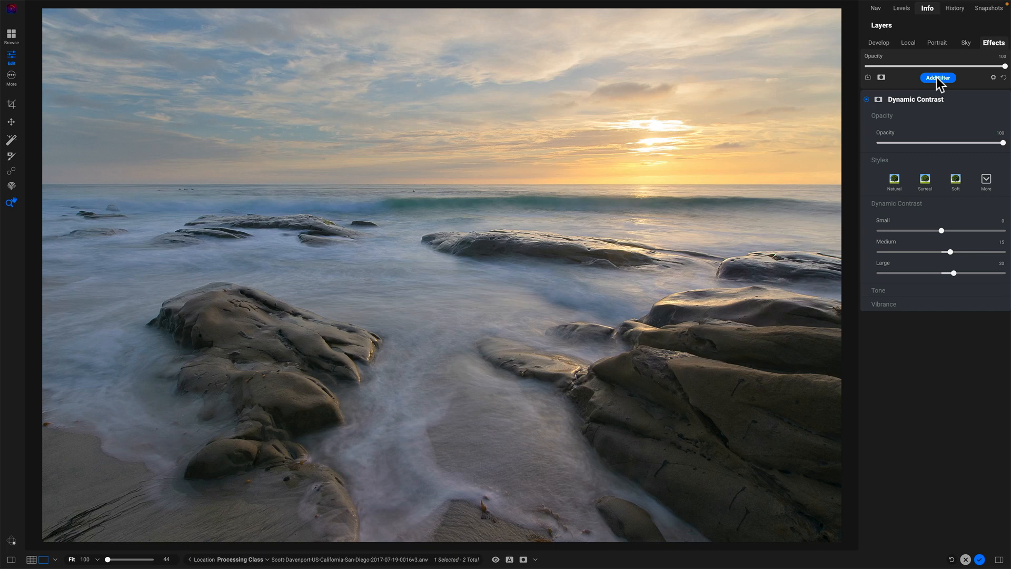
Add a local Adjustment layer with an AI mask of the Natural Ground rocks.
left_click(907, 42)
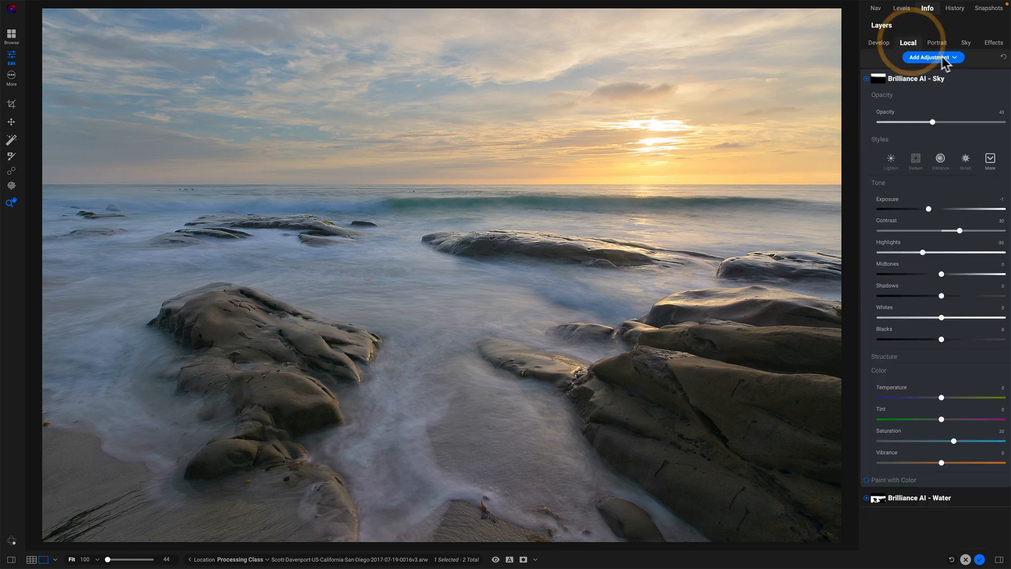
left_click(930, 57)
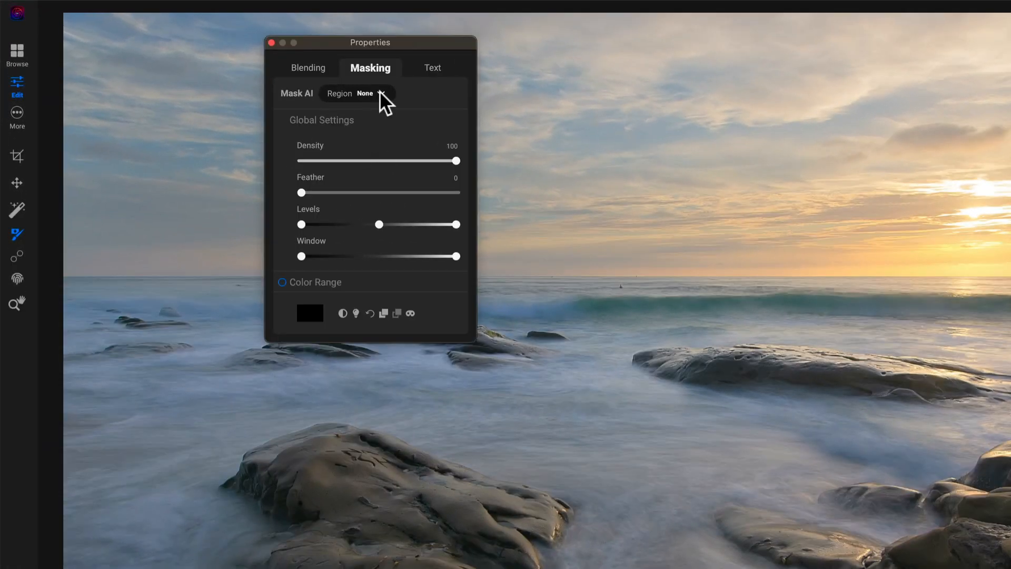
left_click(382, 93)
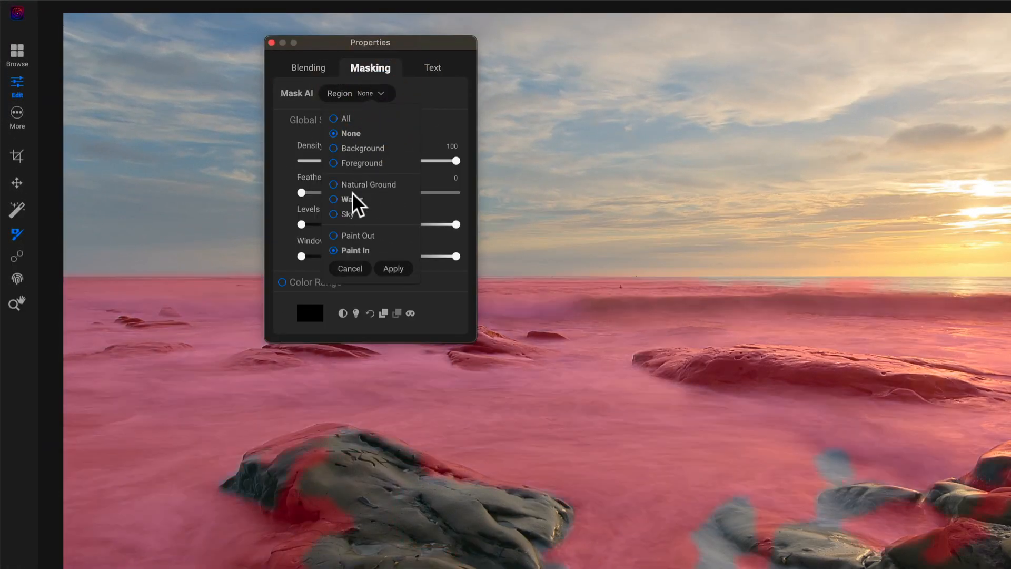
left_click(334, 184)
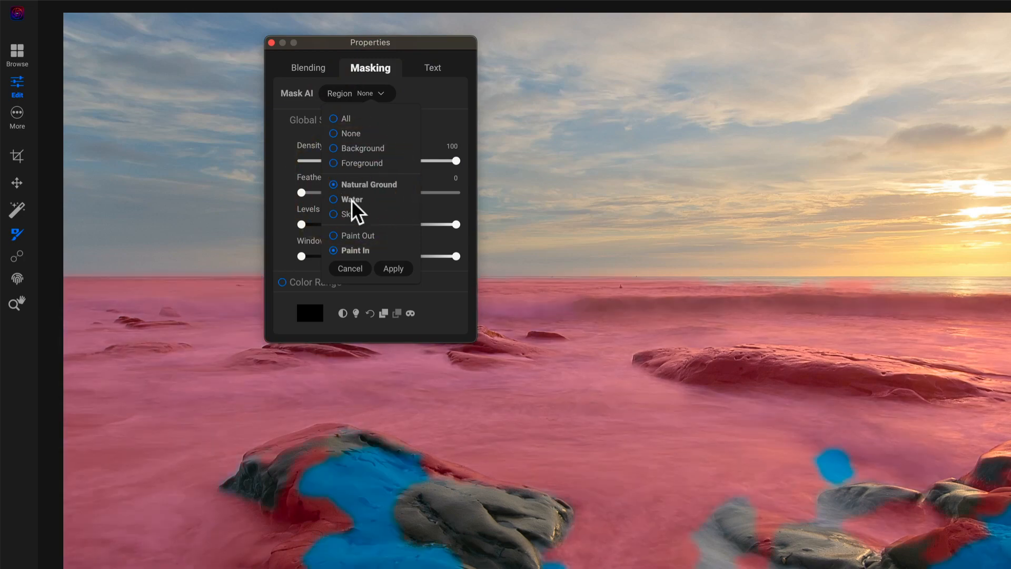
left_click(353, 183)
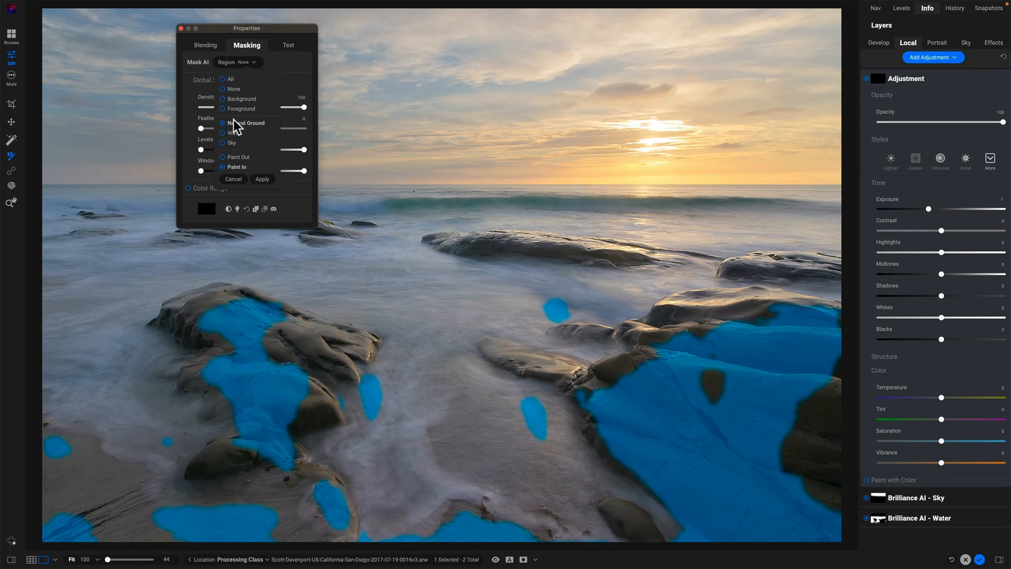
left_click(234, 179)
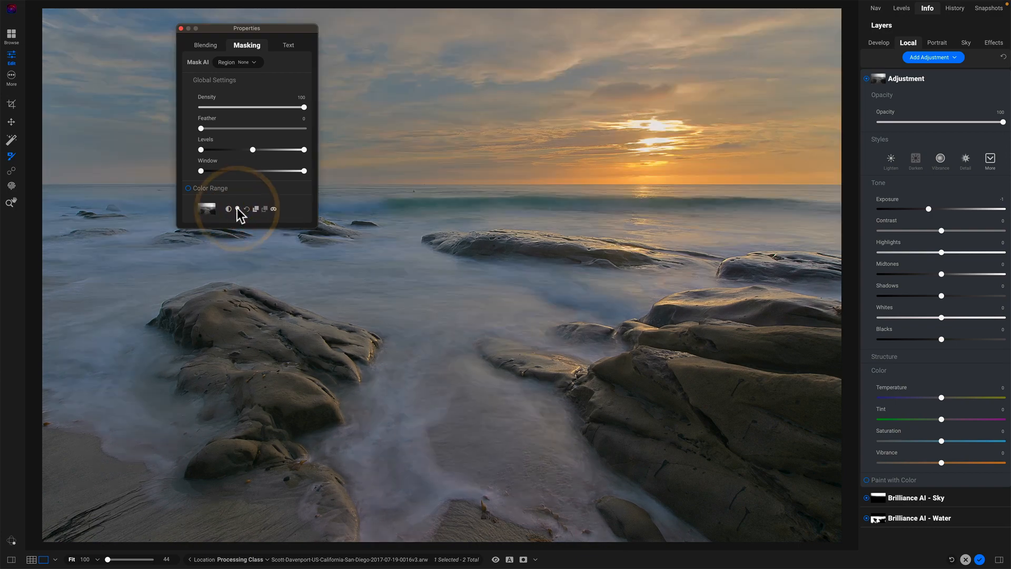
View the mask and tune its Levels and Window so rocks are solid and the sky drops out.
left_click(272, 208)
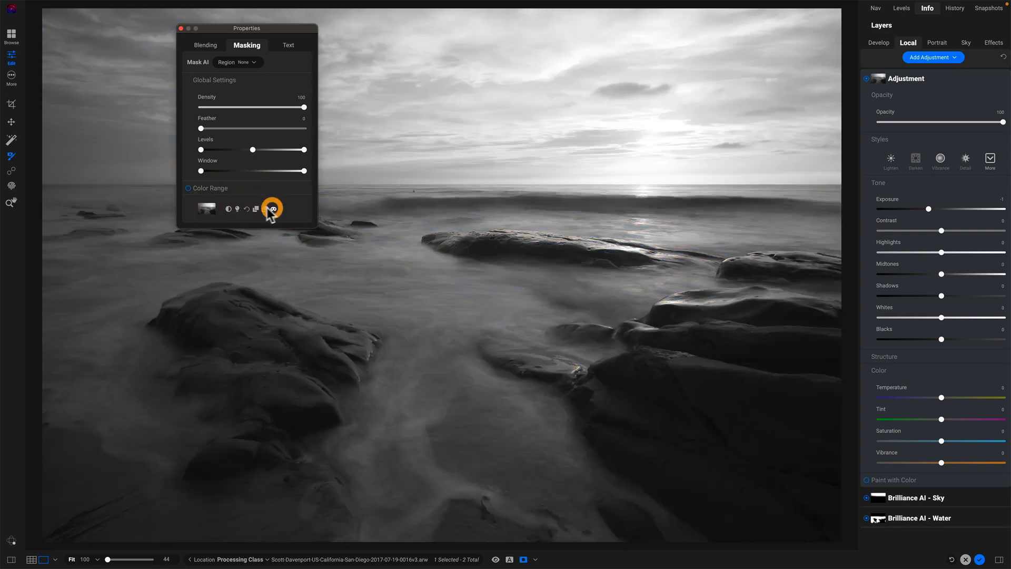
left_click(272, 208)
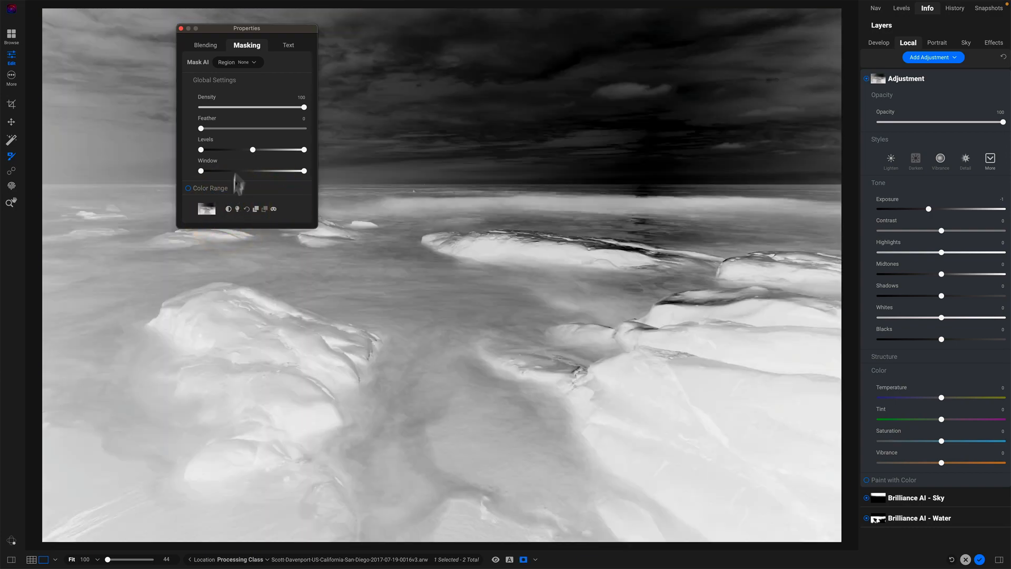
left_click_drag(252, 148, 237, 148)
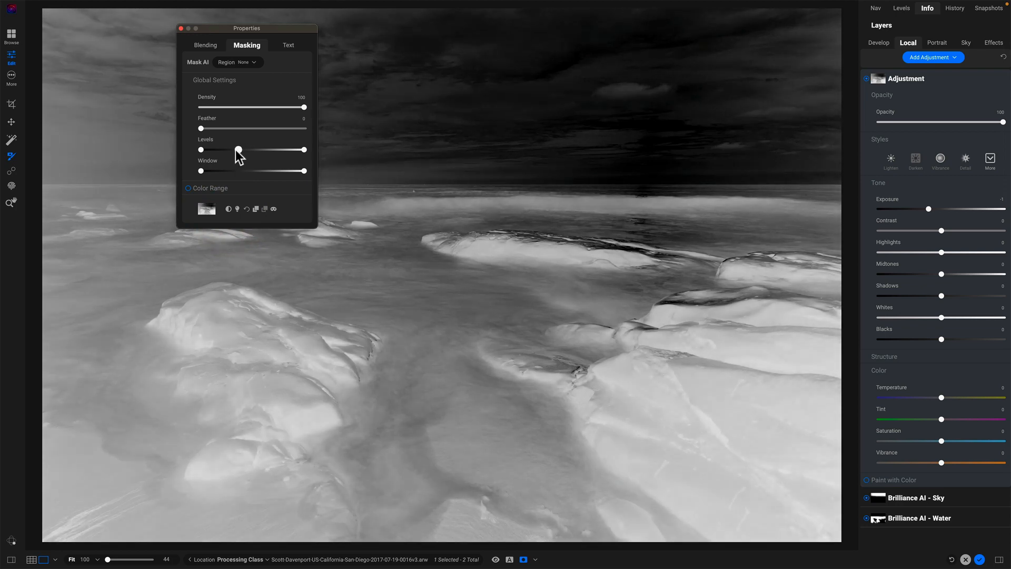
left_click_drag(239, 149, 294, 149)
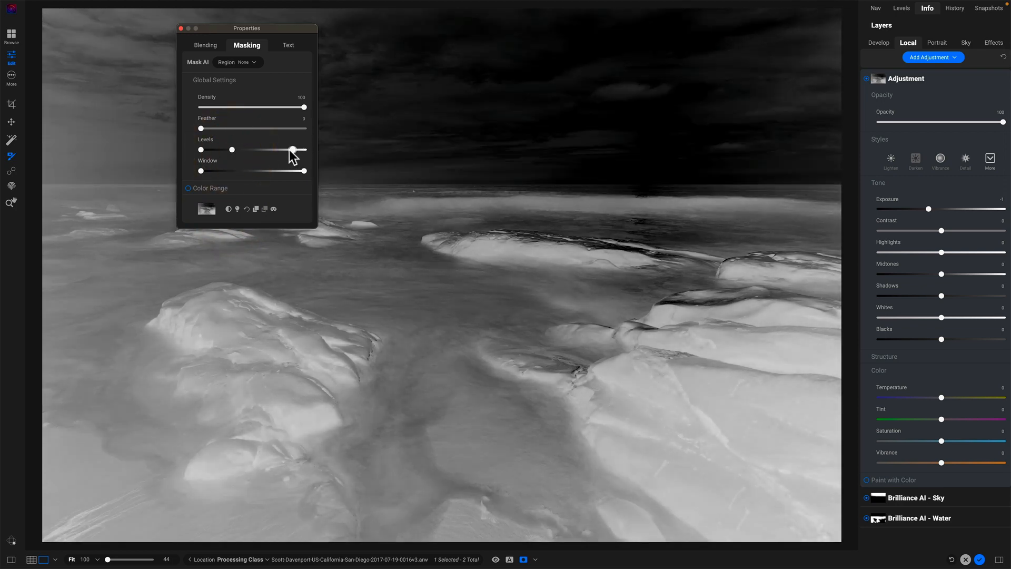
left_click_drag(294, 150, 268, 150)
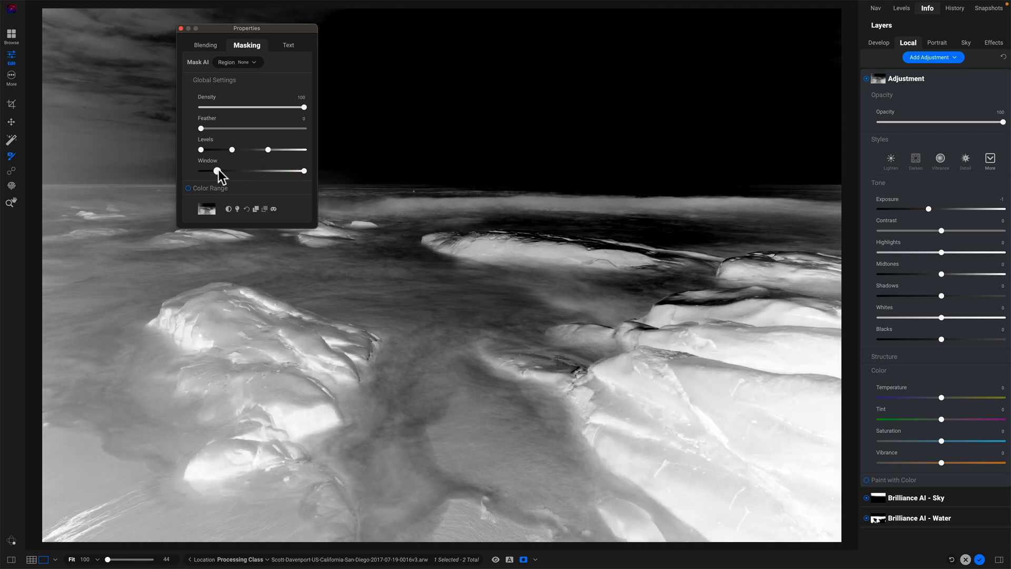
left_click_drag(221, 170, 304, 171)
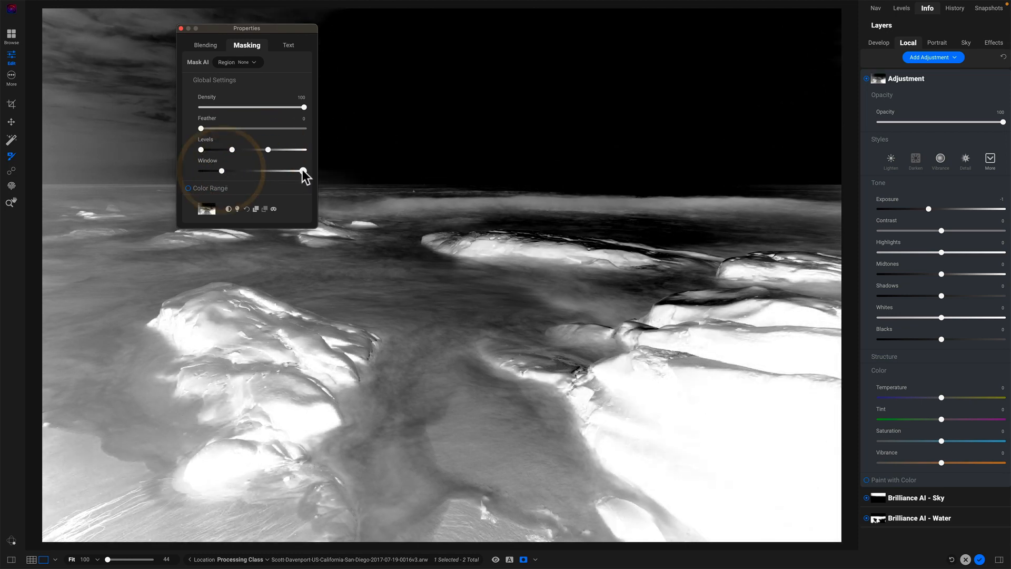
left_click_drag(300, 171, 303, 170)
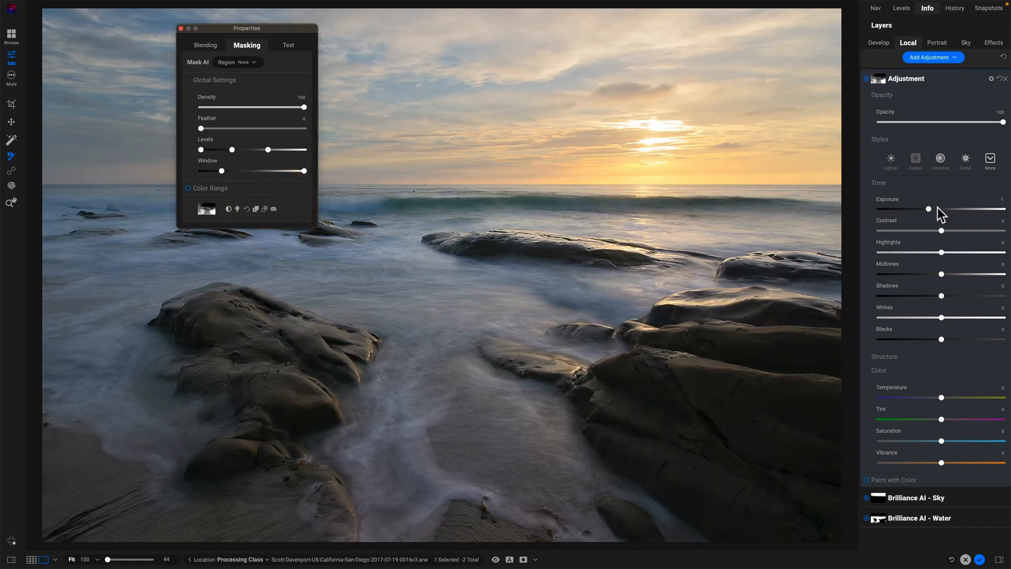
Darken the masked rocks to -0.45 exposure and warm their temperature slightly.
left_click_drag(929, 208, 937, 209)
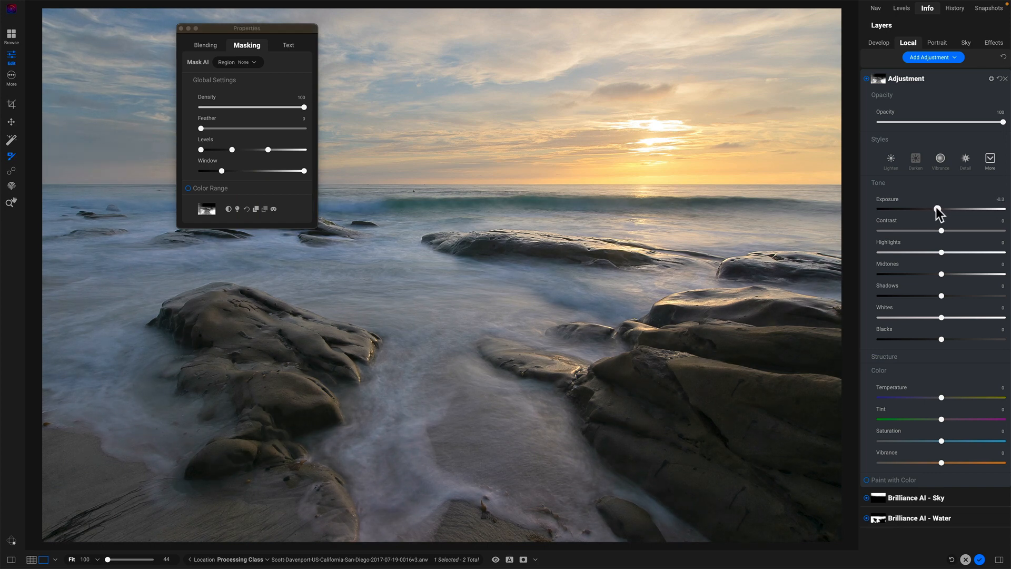
left_click_drag(939, 208, 936, 209)
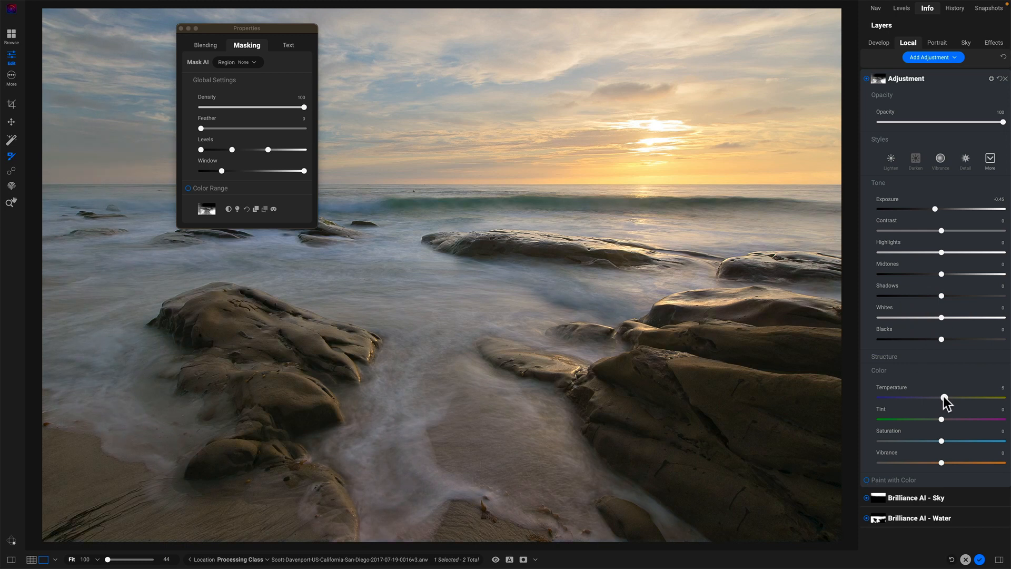
left_click_drag(946, 399, 942, 398)
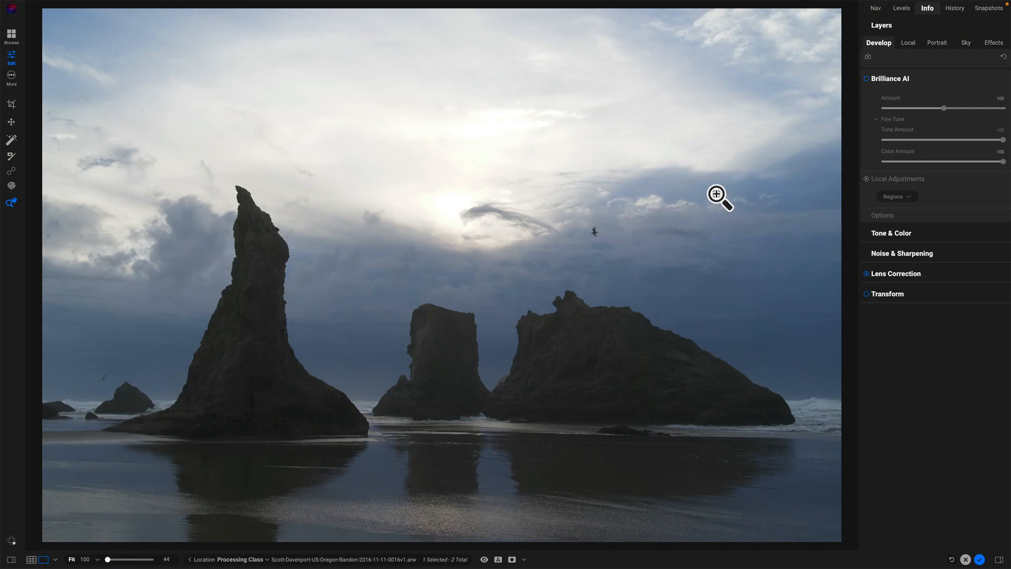
mouse_move(720, 195)
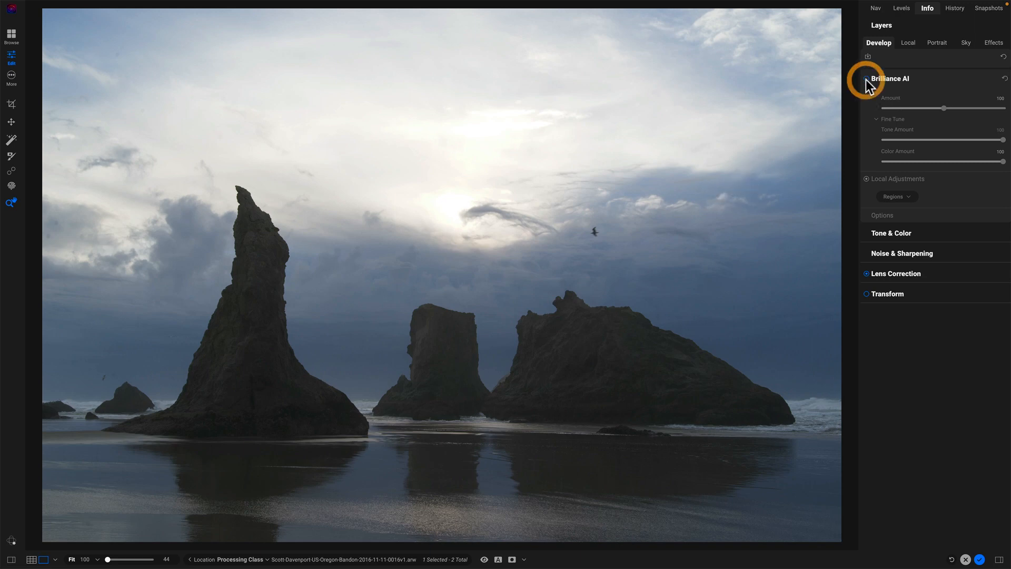
Enable Brilliance AI on the seastack photo with Sky and Water regions at 25.
left_click(867, 79)
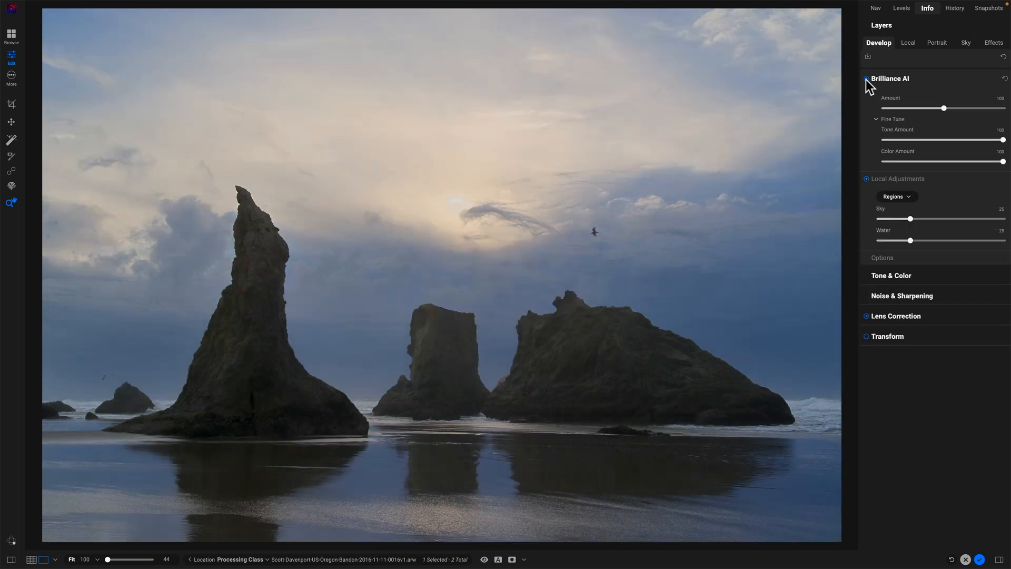
left_click(867, 78)
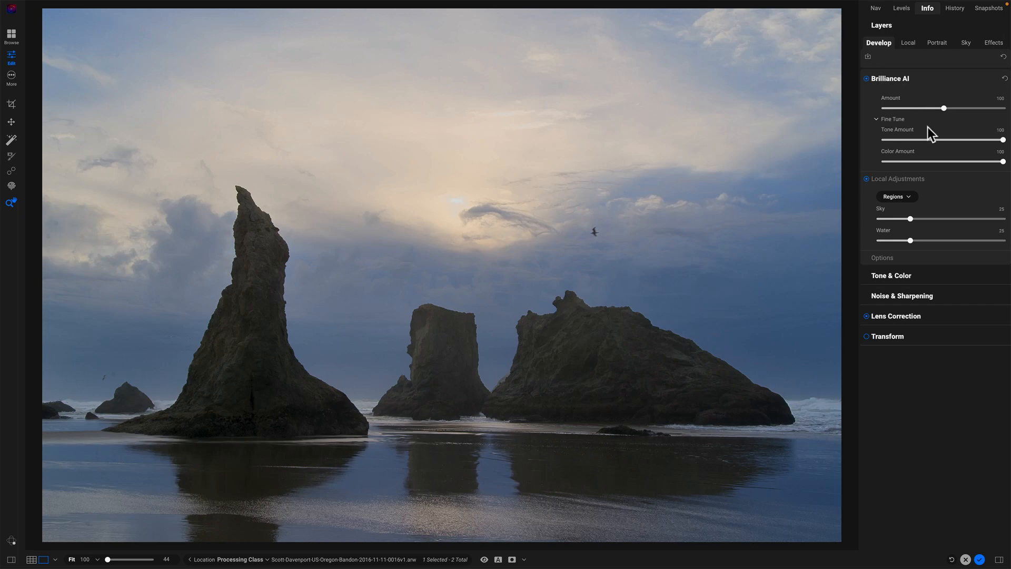
mouse_move(930, 133)
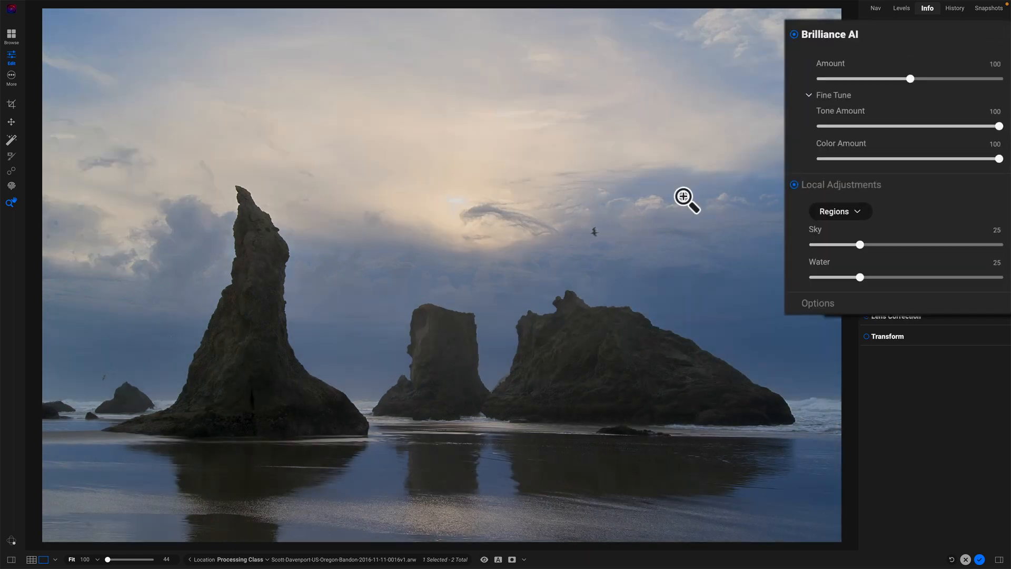
Raise the Brilliance AI overall strength to 121.
left_click_drag(910, 78, 909, 78)
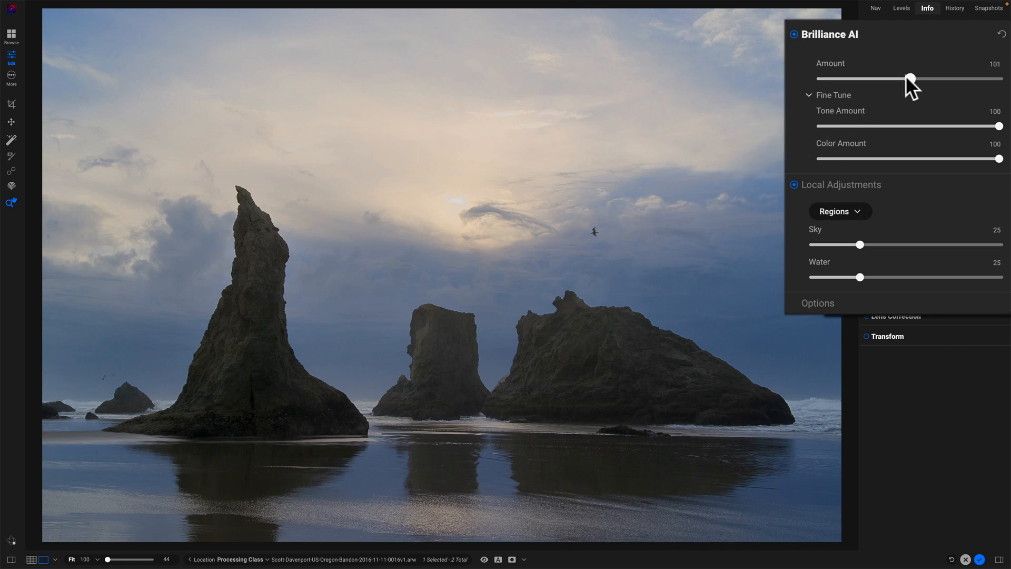
left_click_drag(910, 79, 919, 79)
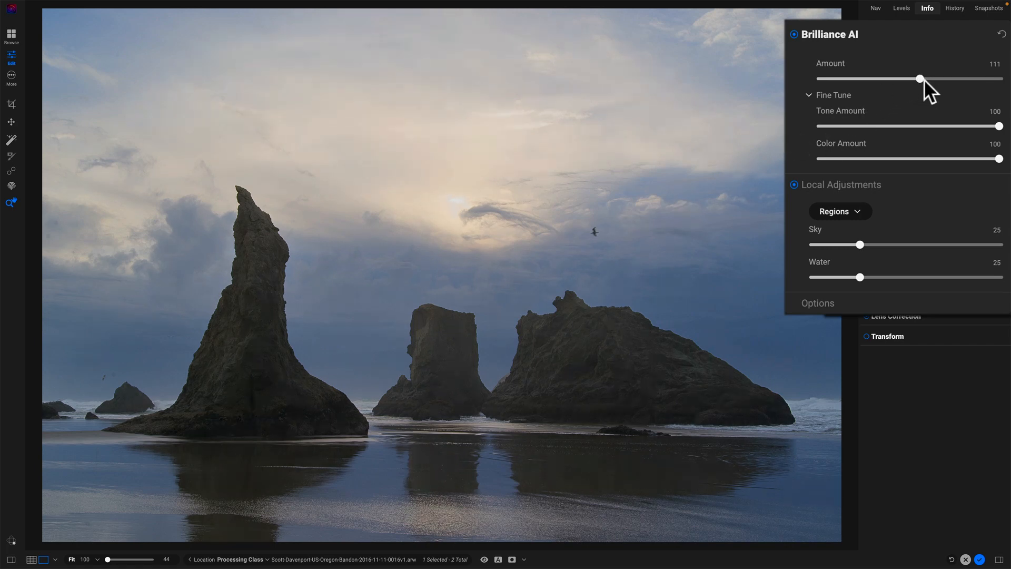
left_click_drag(919, 79, 920, 79)
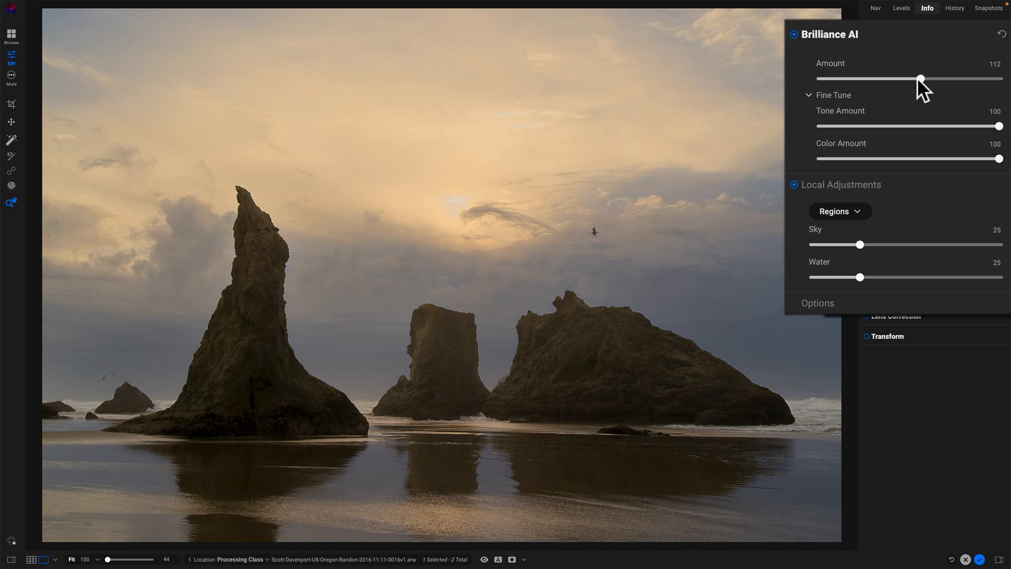
left_click_drag(921, 78, 934, 78)
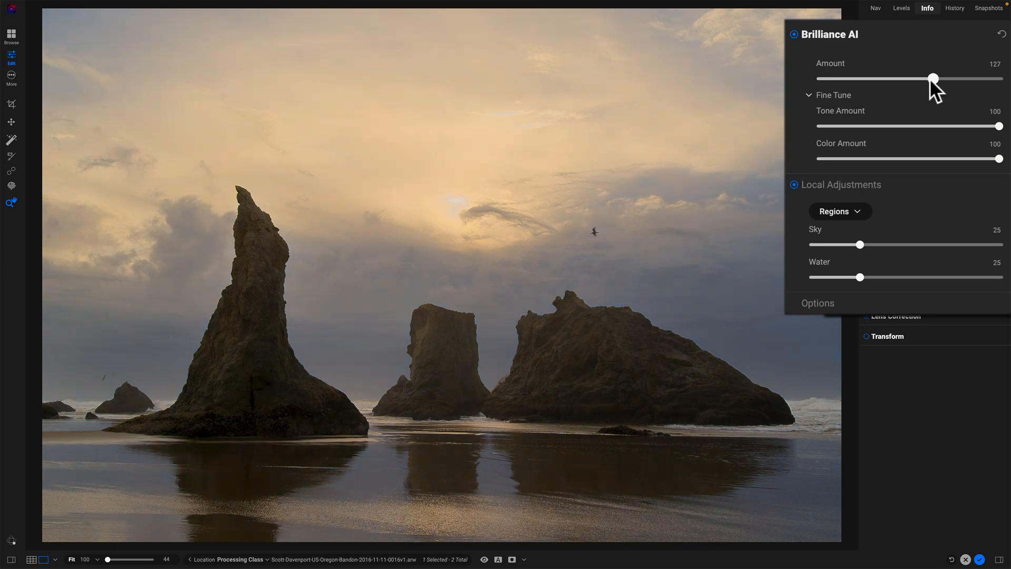
left_click_drag(934, 78, 928, 78)
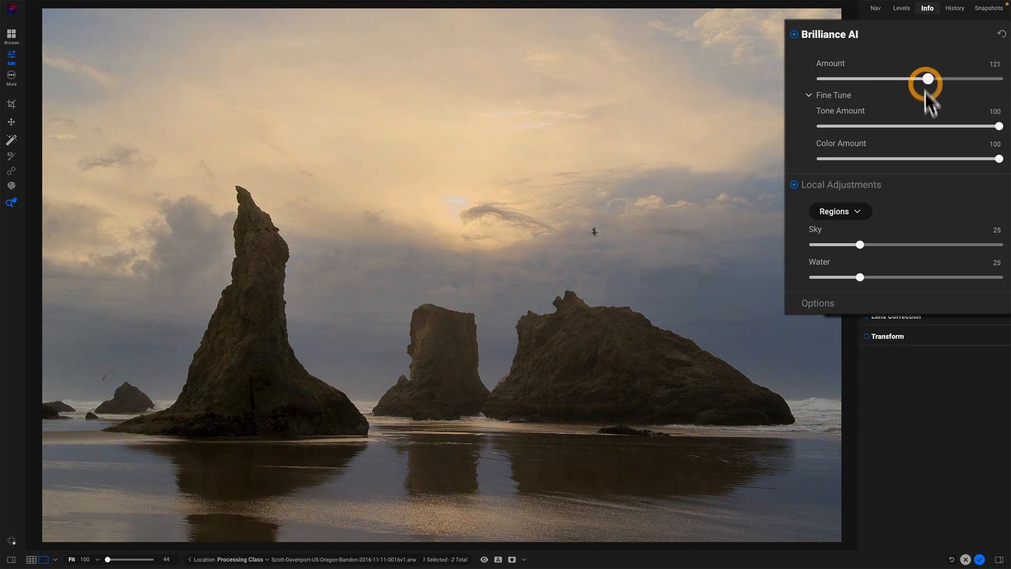
Ease the Brilliance AI colour effect down to 87.
left_click_drag(1001, 158, 936, 158)
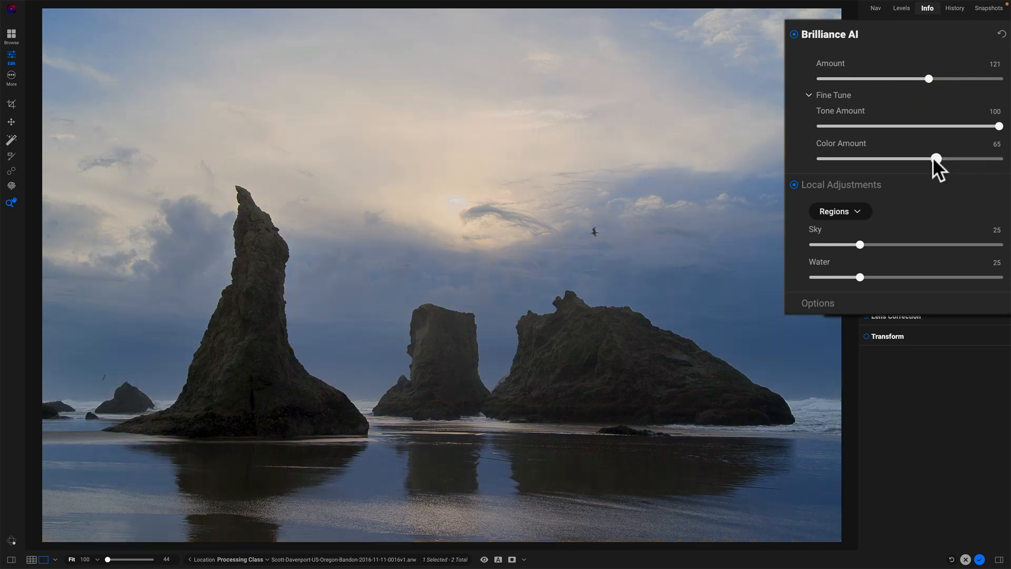
left_click_drag(936, 159, 964, 159)
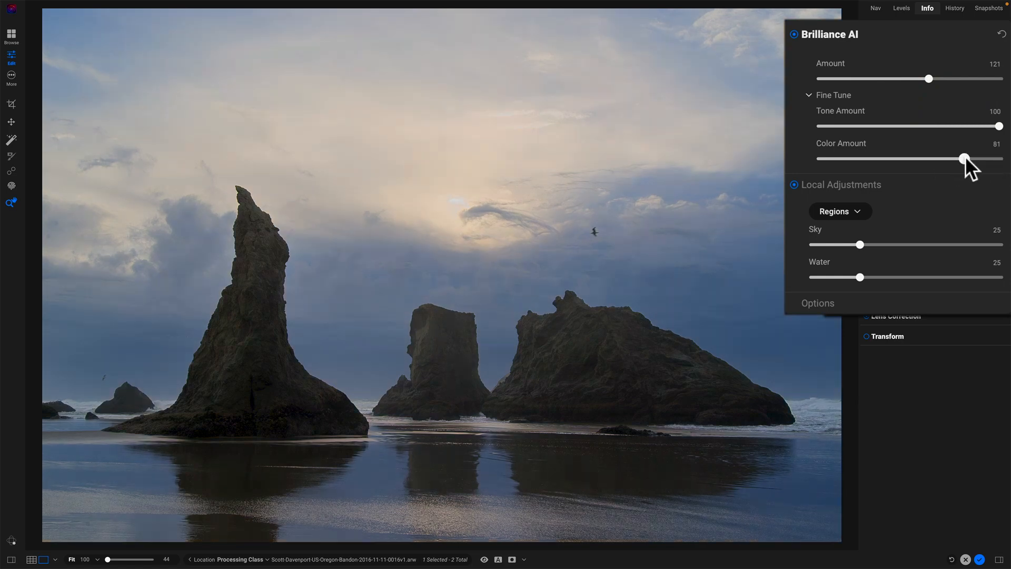
left_click_drag(964, 159, 975, 160)
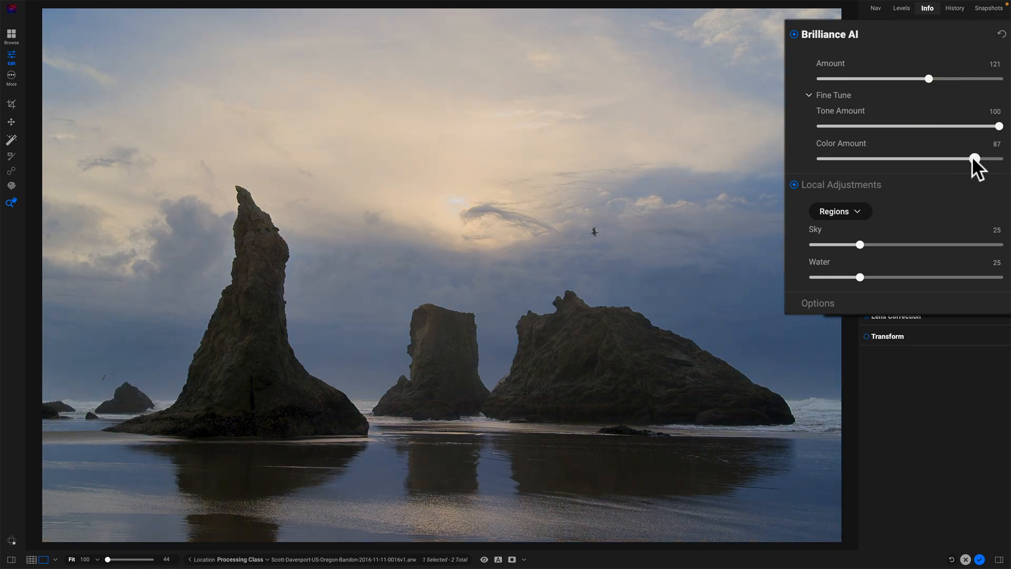
mouse_move(974, 160)
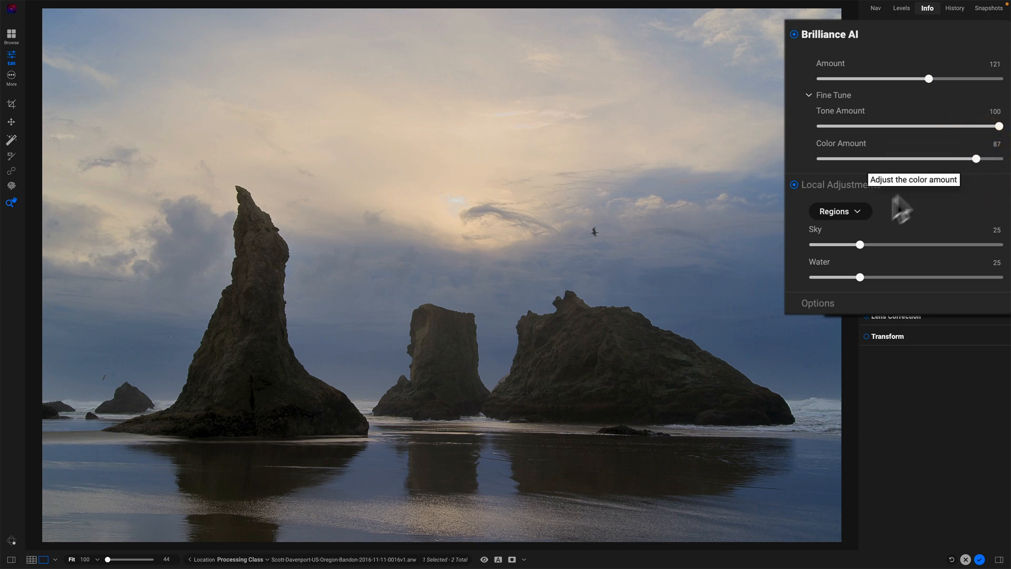
Set the Sky region adjustment to 44 and the Water region to about 30.
left_click_drag(859, 245, 884, 245)
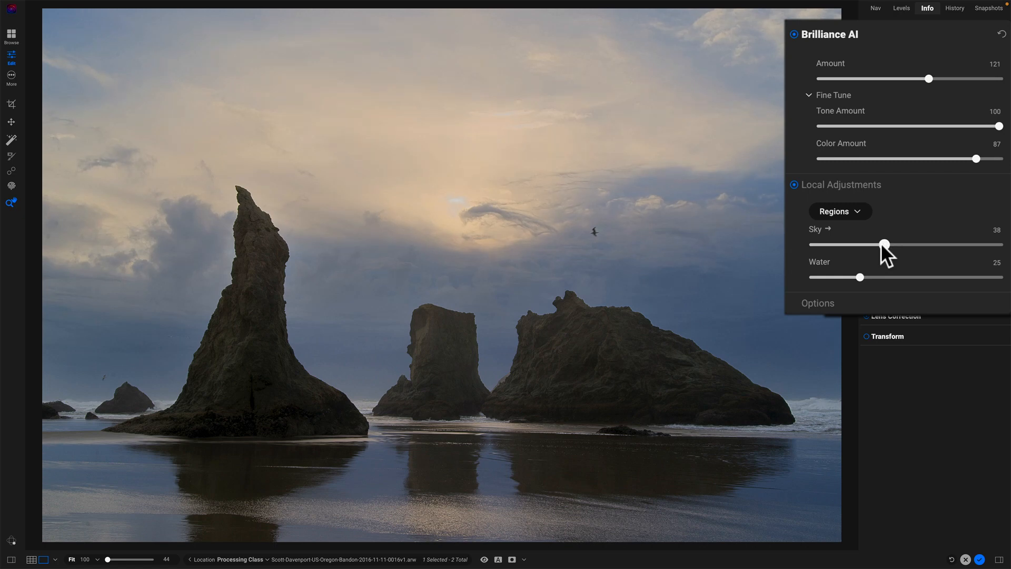
left_click_drag(885, 243, 897, 243)
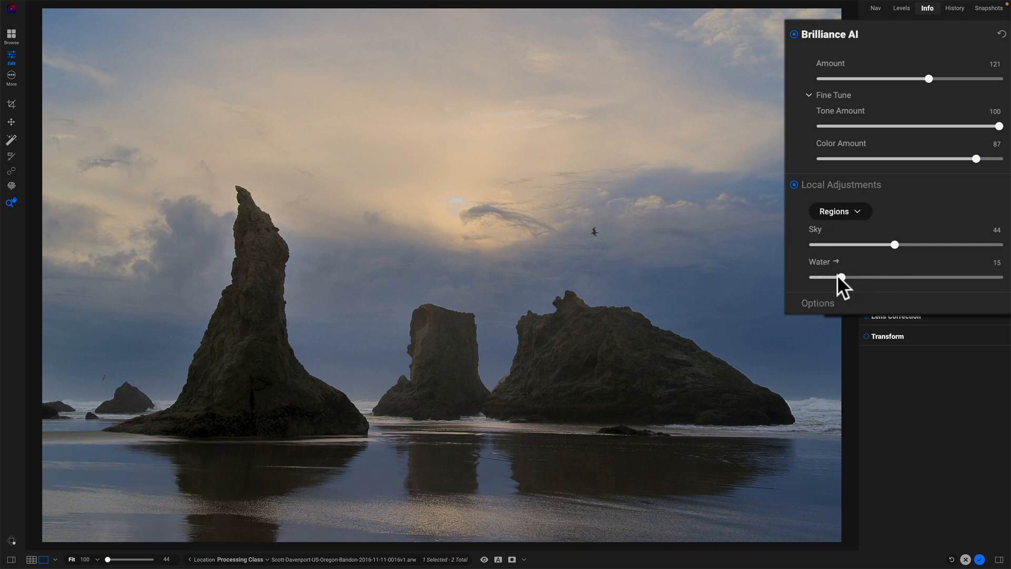
left_click_drag(839, 279, 871, 279)
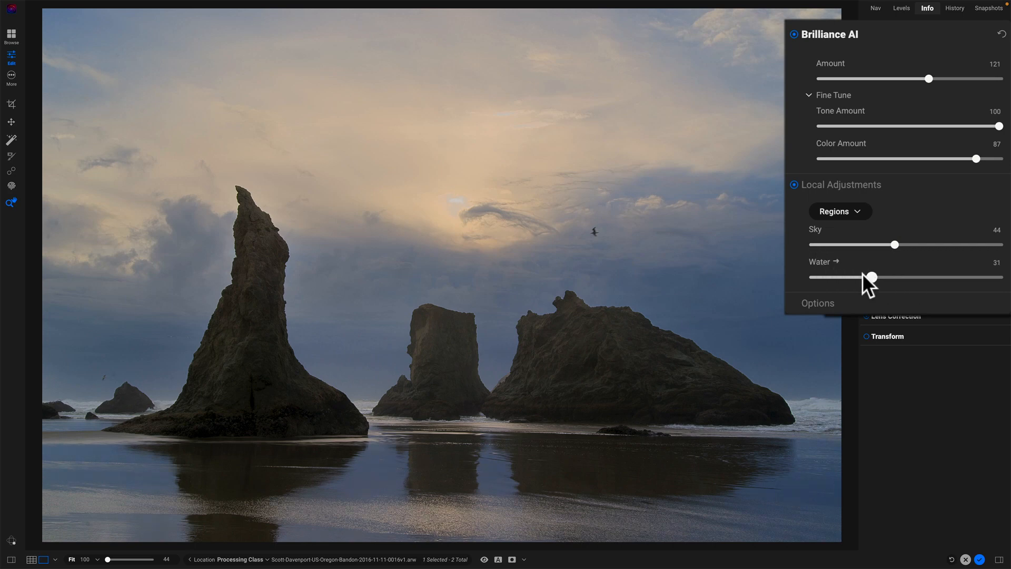
left_click_drag(872, 277, 870, 278)
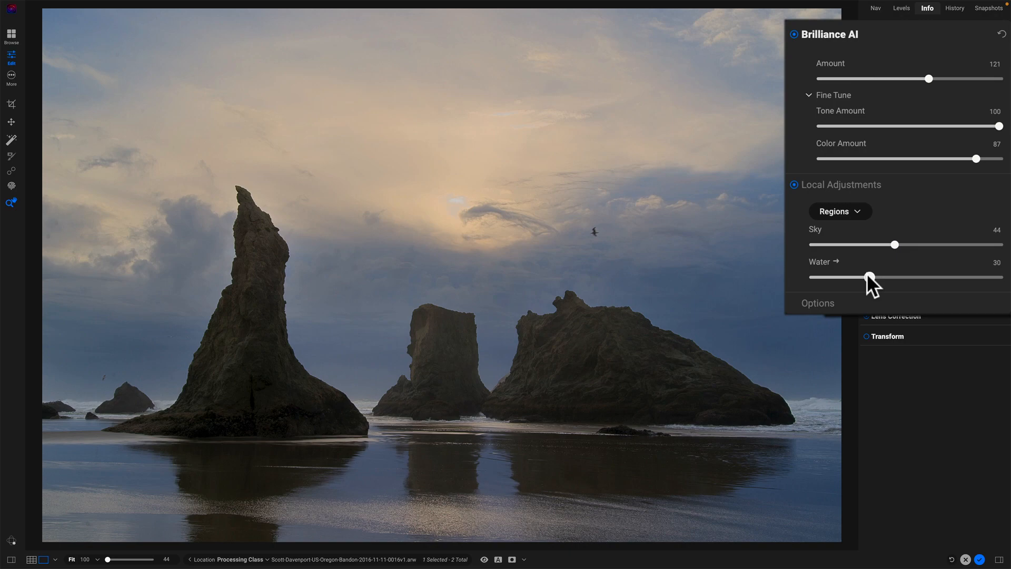
left_click(840, 210)
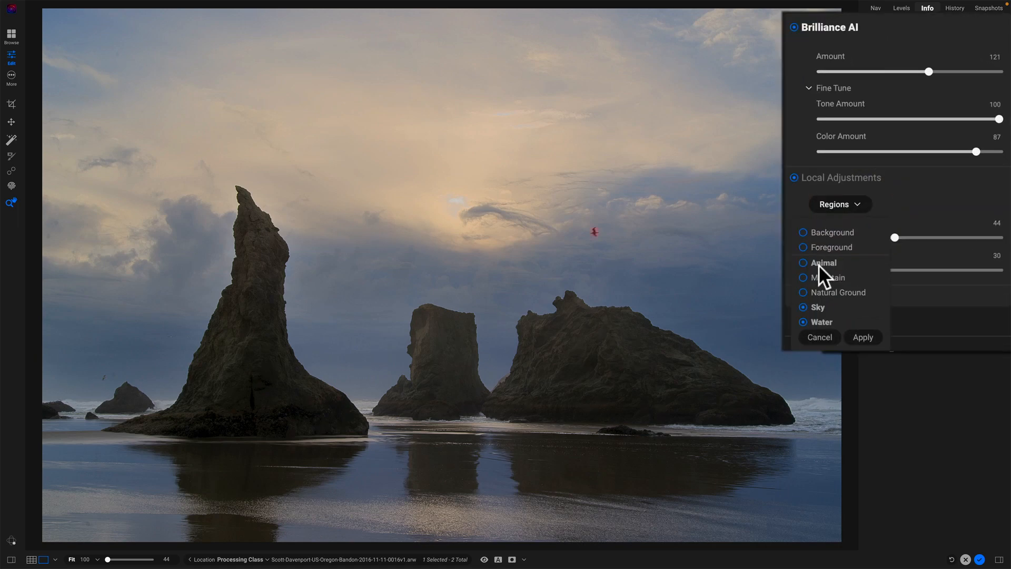
Add the Mountain and Natural Ground regions to the Brilliance AI adjustments.
left_click(830, 277)
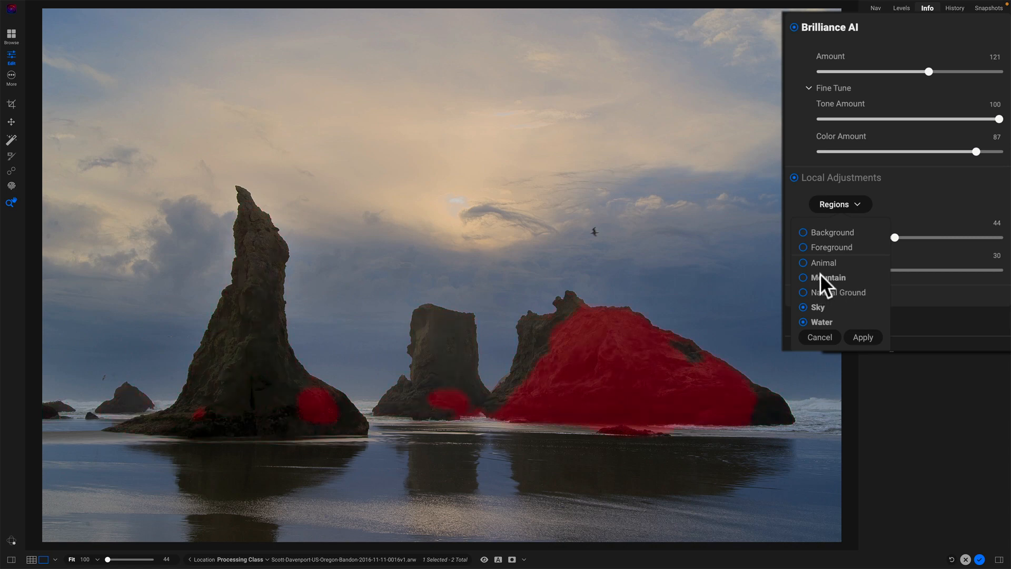
left_click(828, 278)
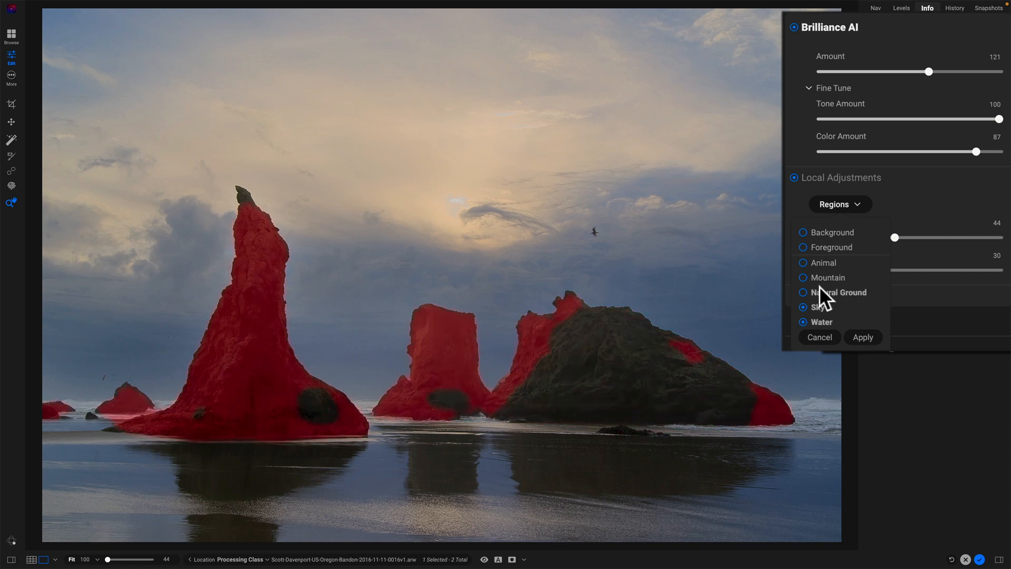
left_click(802, 277)
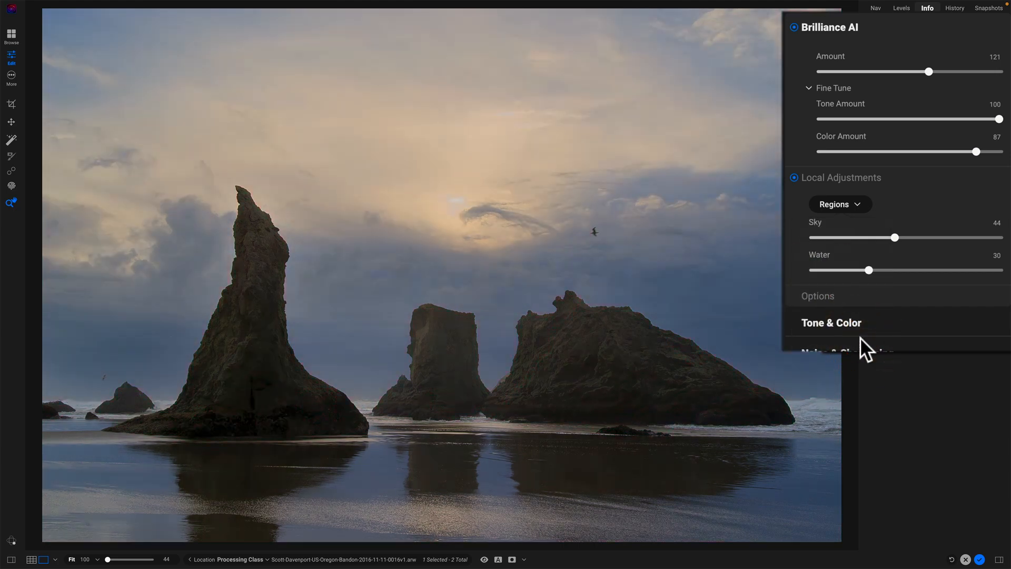
left_click(840, 203)
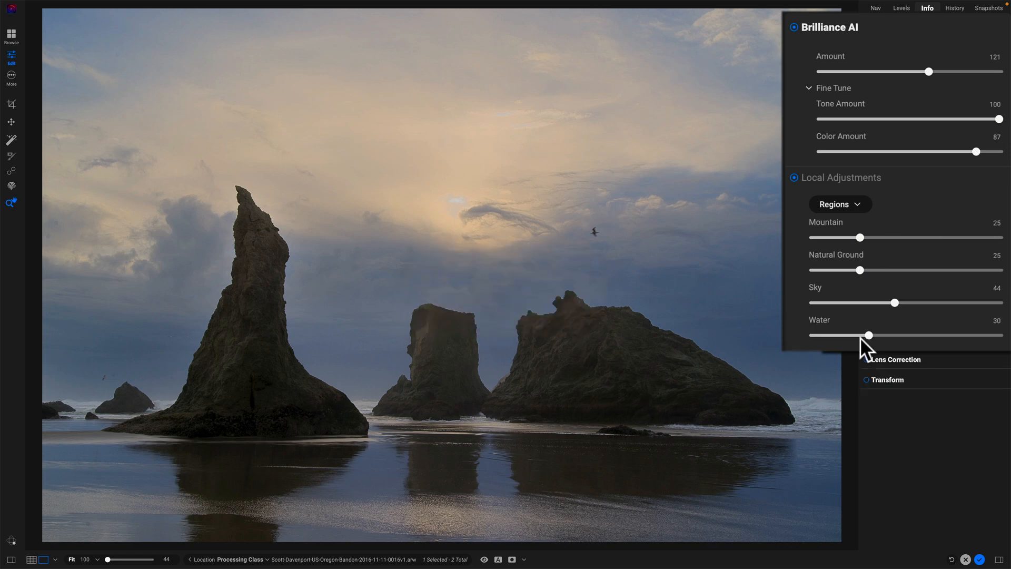
mouse_move(867, 290)
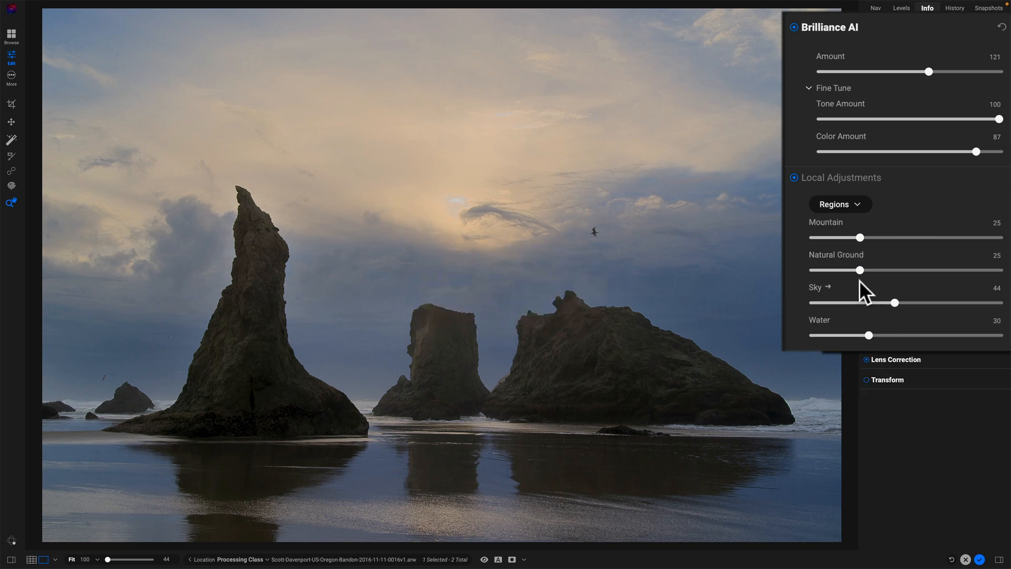
Set the Mountain region to 76 and reduce Natural Ground to about 2.
left_click_drag(859, 271, 860, 271)
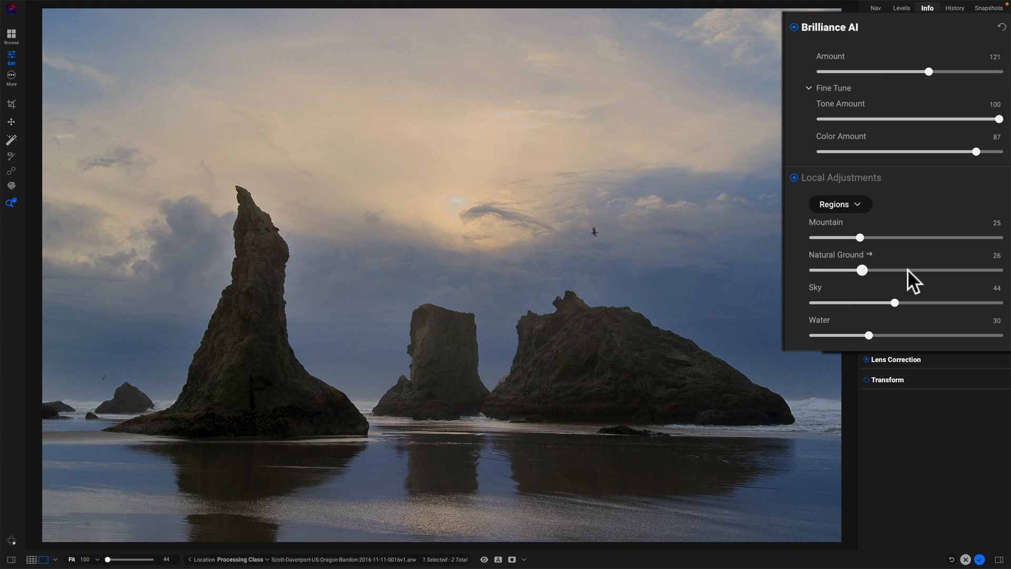
left_click_drag(863, 270, 978, 270)
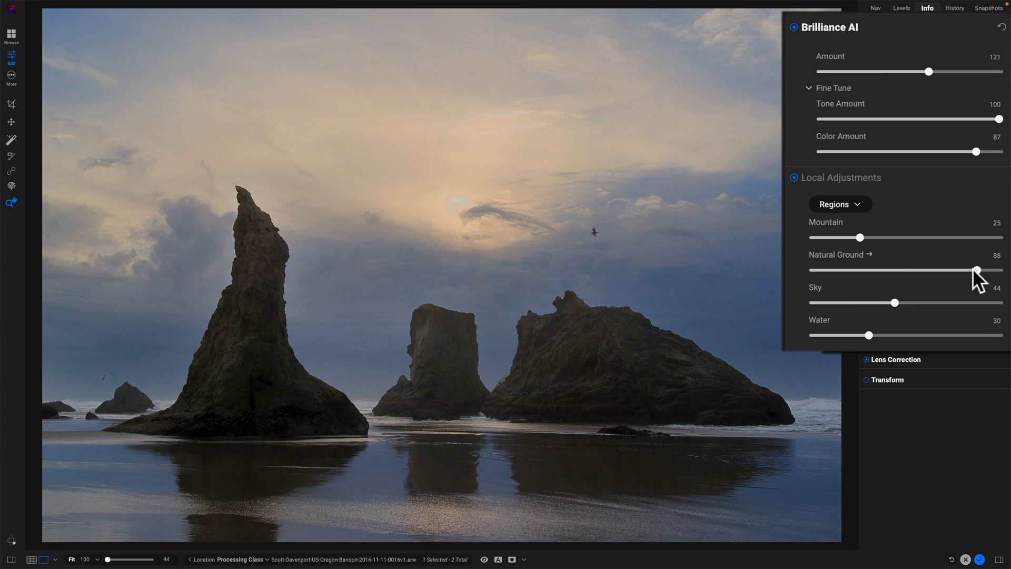
left_click_drag(860, 237, 811, 237)
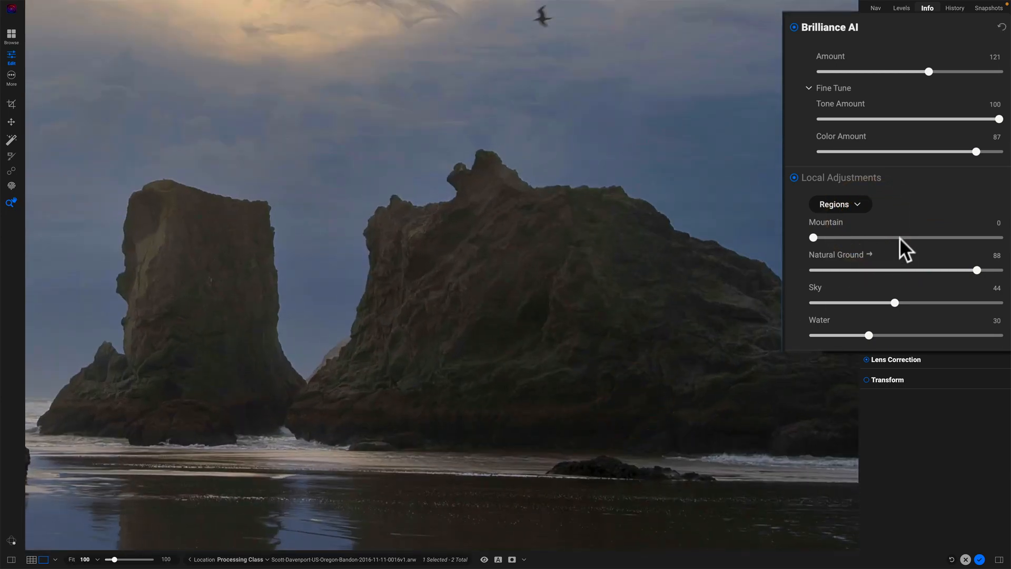
left_click_drag(813, 237, 904, 237)
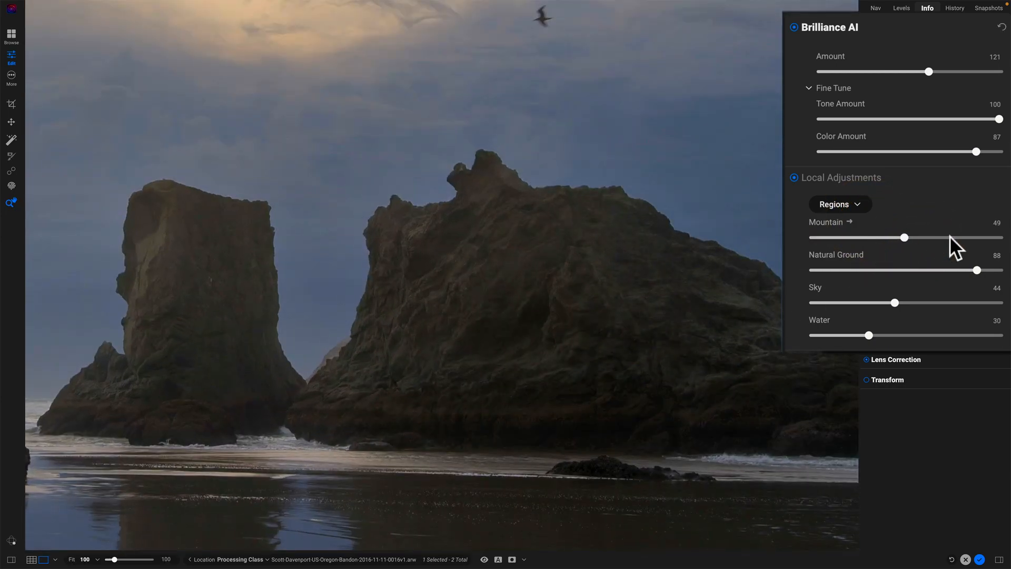
left_click_drag(978, 270, 855, 269)
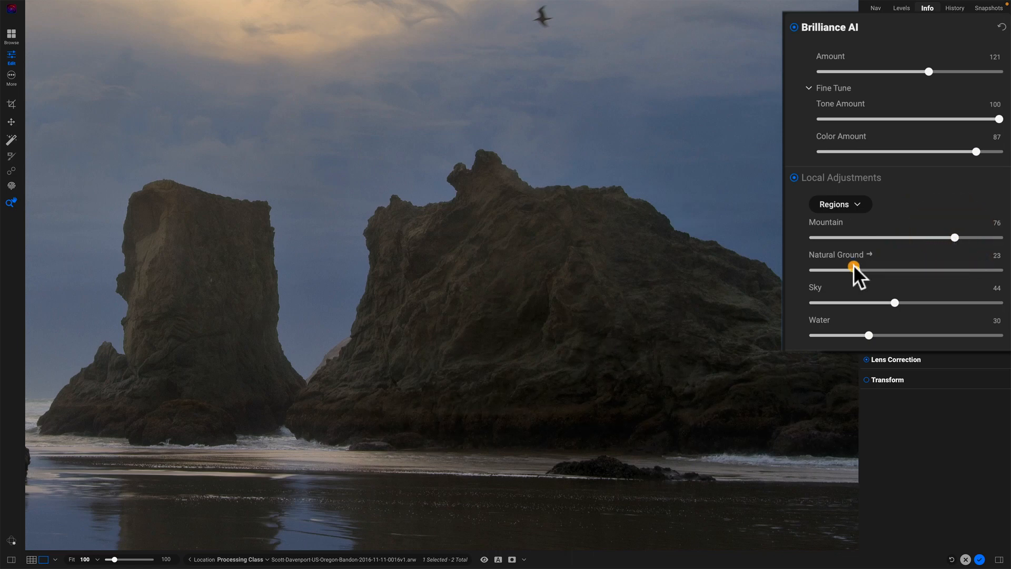
left_click_drag(854, 270, 818, 270)
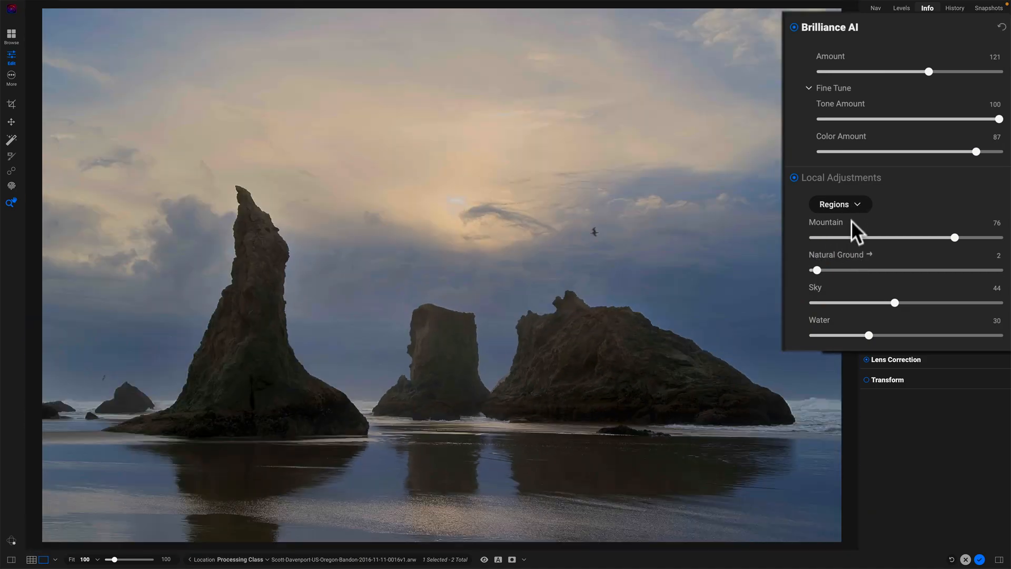
Remove Mountain and Natural Ground so only Sky and Water regions remain.
left_click(840, 203)
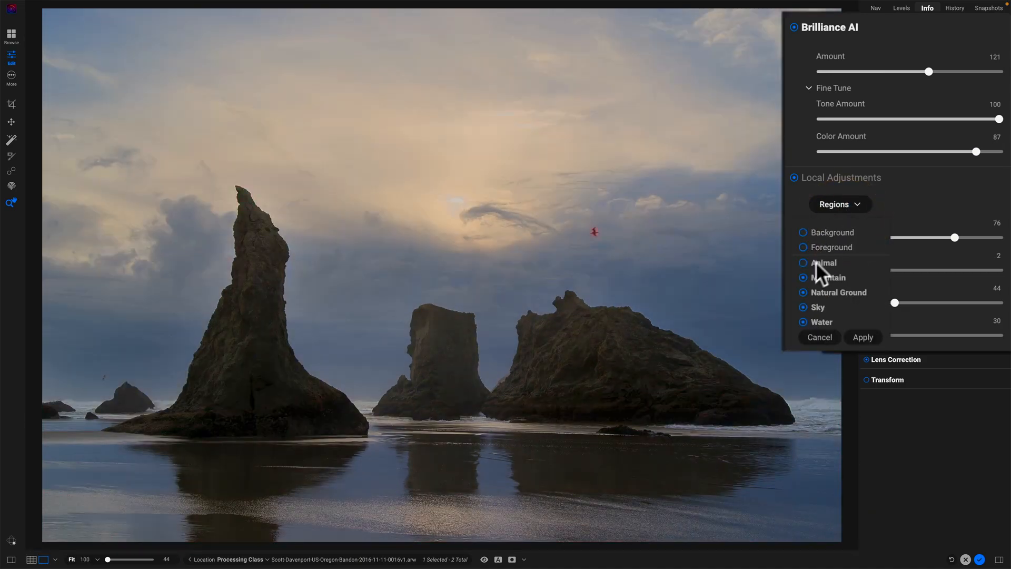
left_click(803, 292)
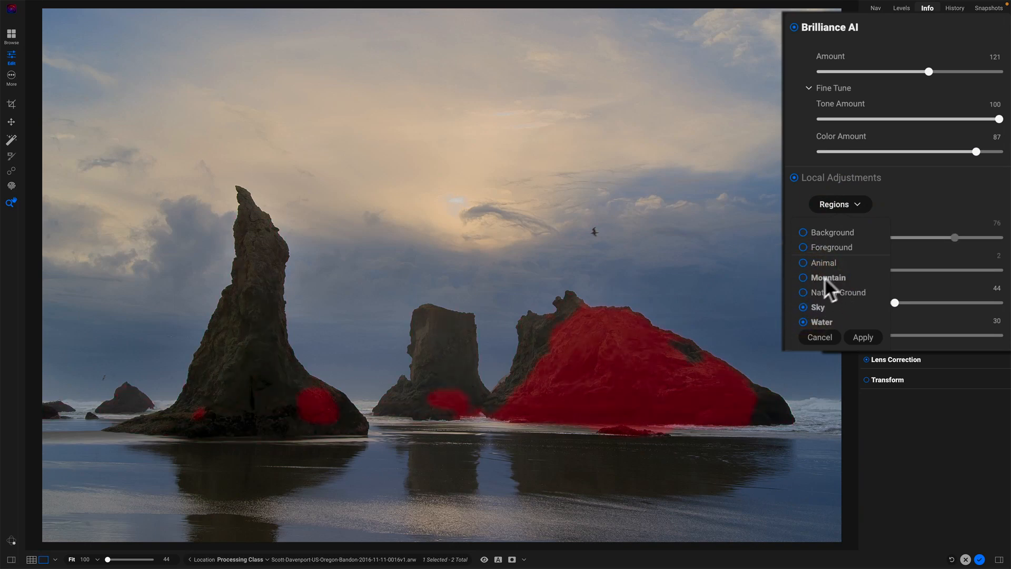
left_click(829, 277)
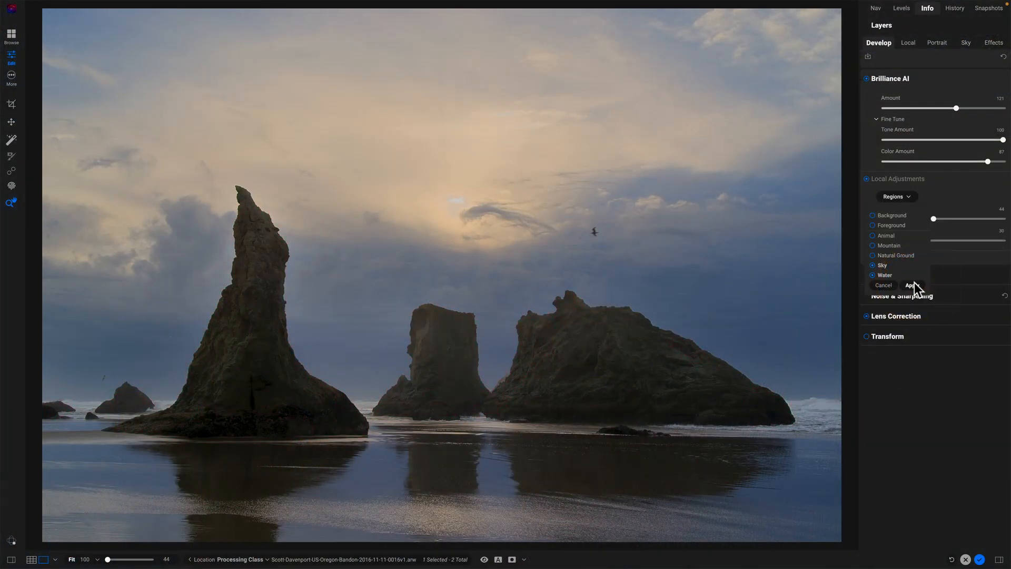
left_click(911, 285)
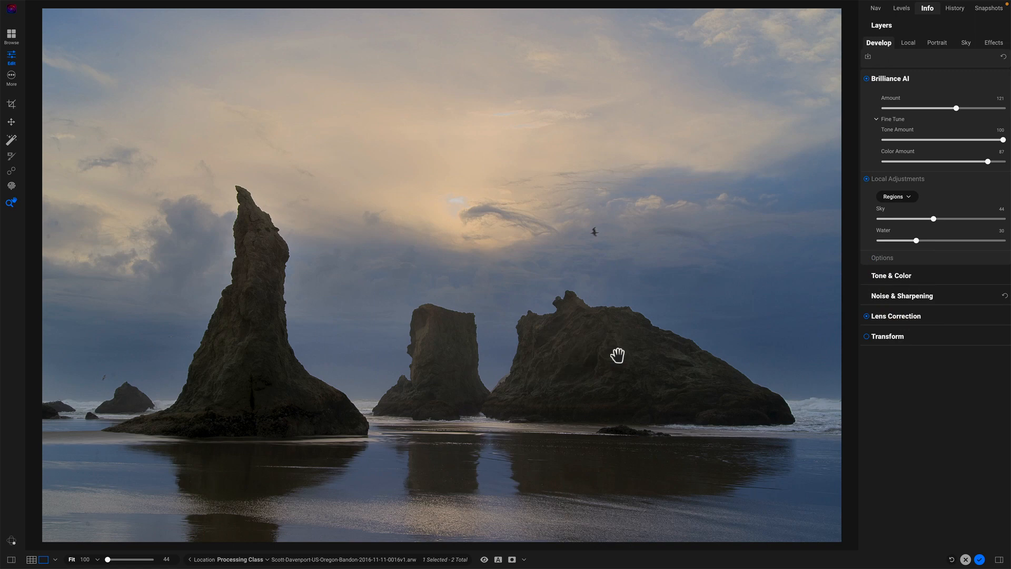
mouse_move(634, 361)
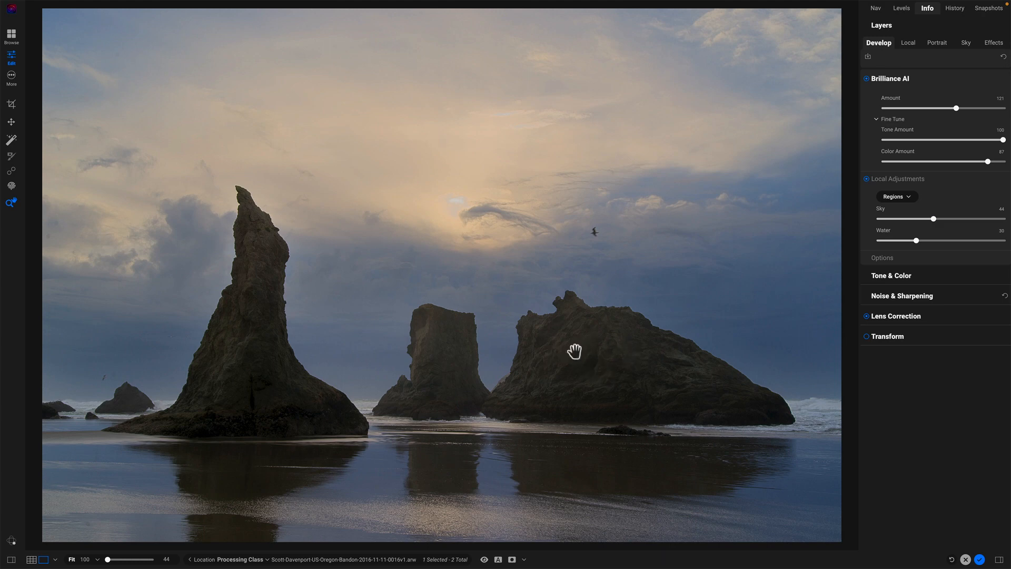
mouse_move(605, 353)
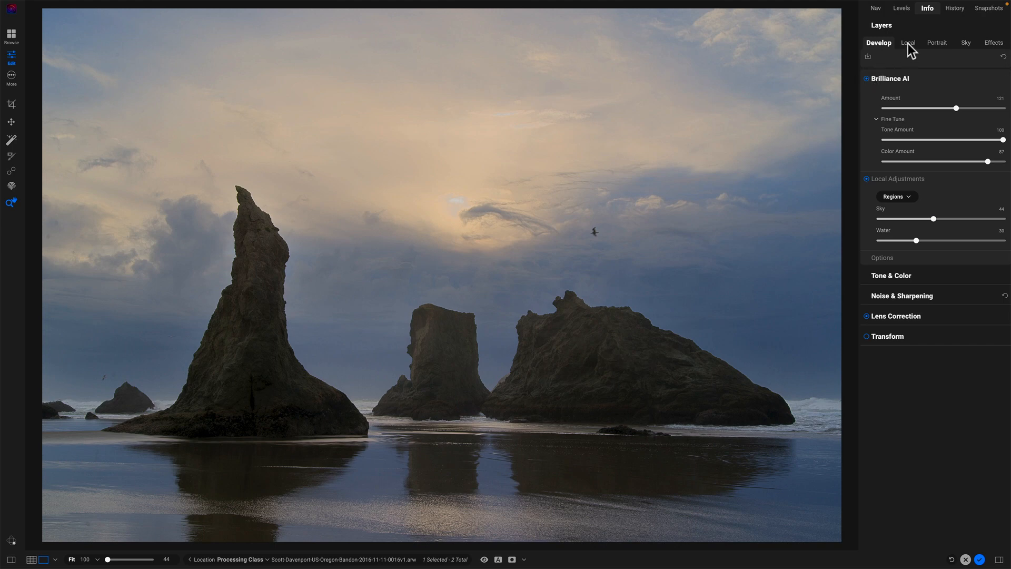
Add a local adjustment masked to the Natural Ground and Mountain regions.
left_click(907, 42)
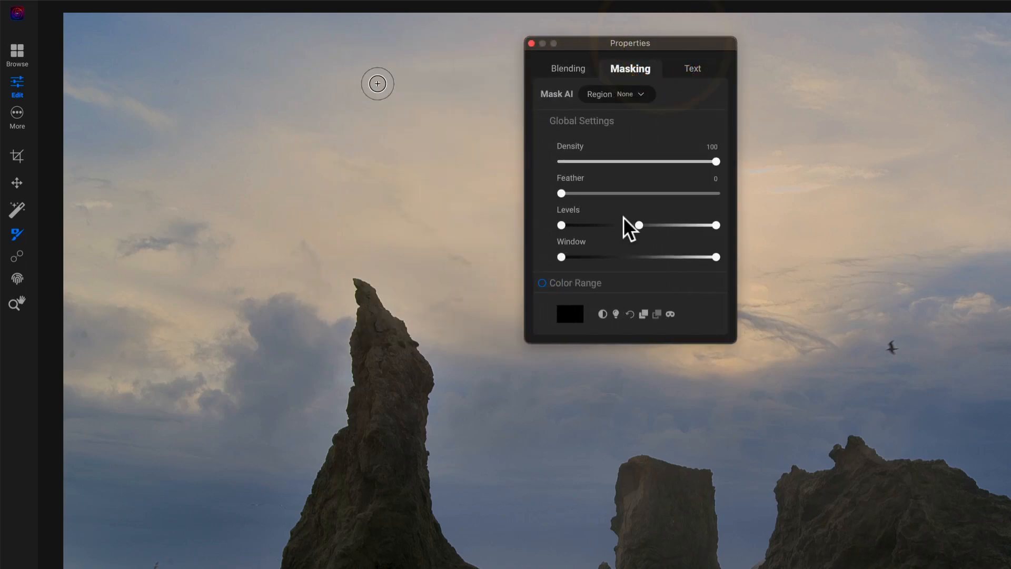
left_click(618, 94)
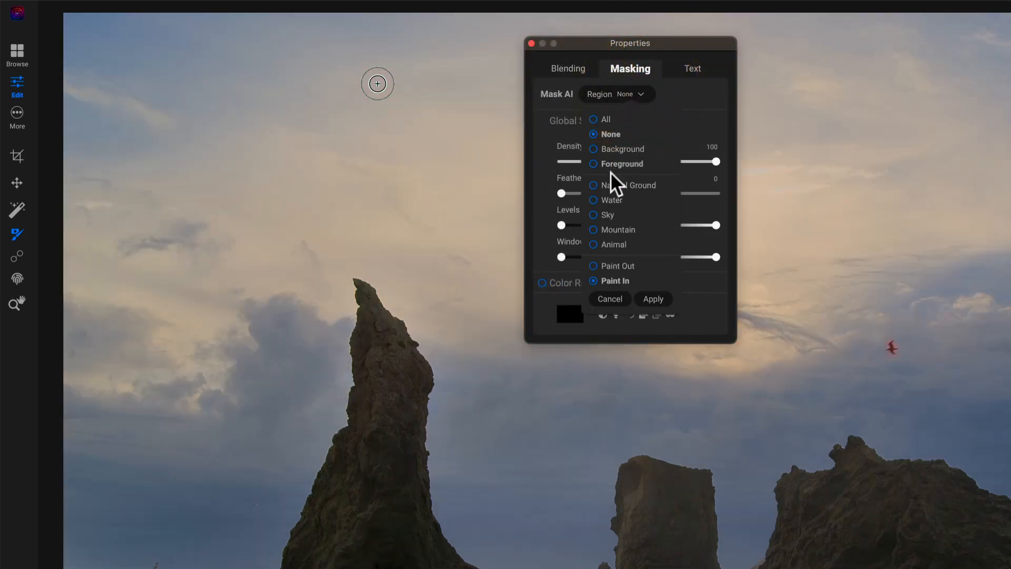
left_click(593, 186)
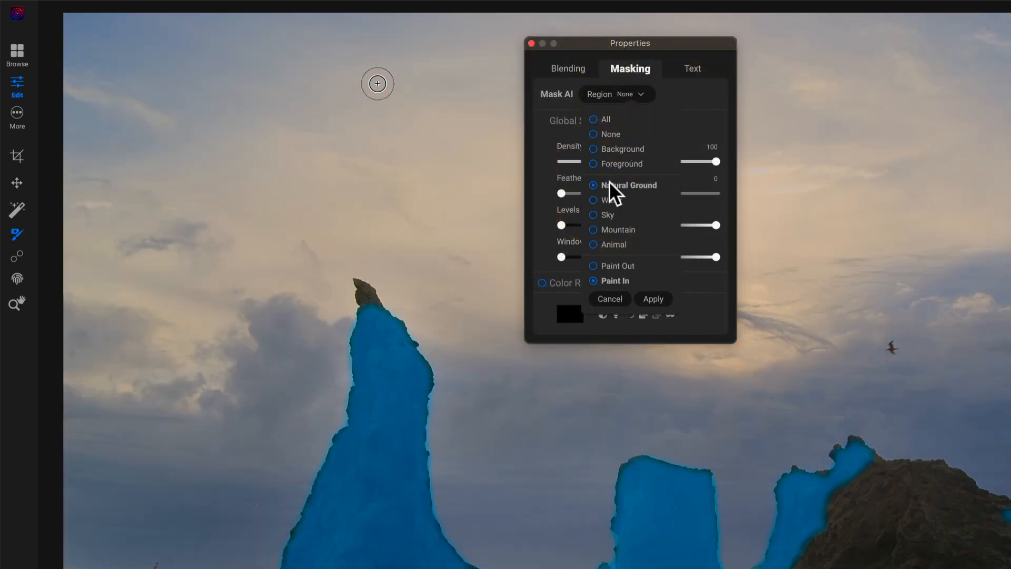
left_click(593, 229)
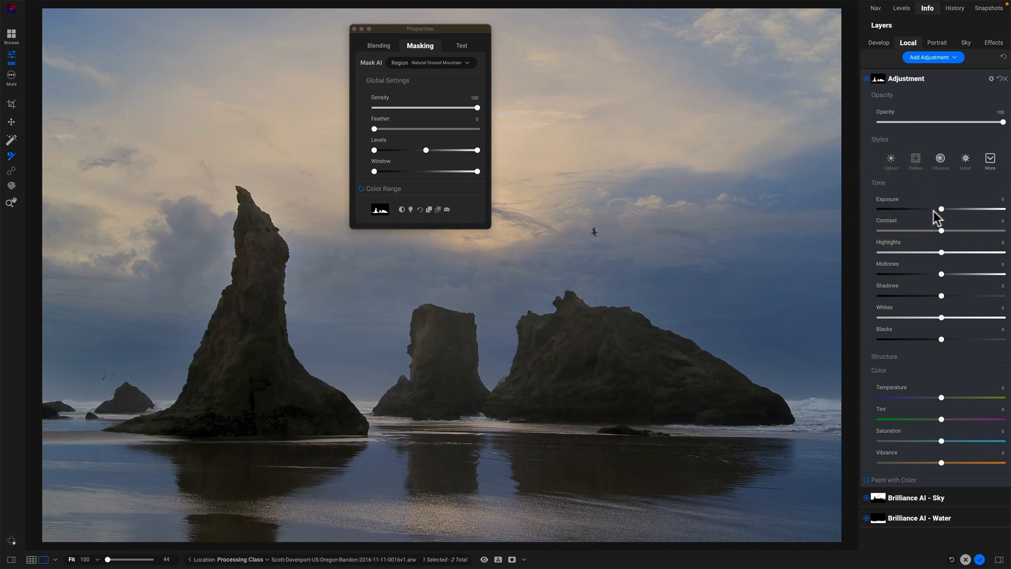
Raise Contrast to 20 and Structure to 33 on the rock-masked adjustment.
left_click_drag(941, 231, 949, 231)
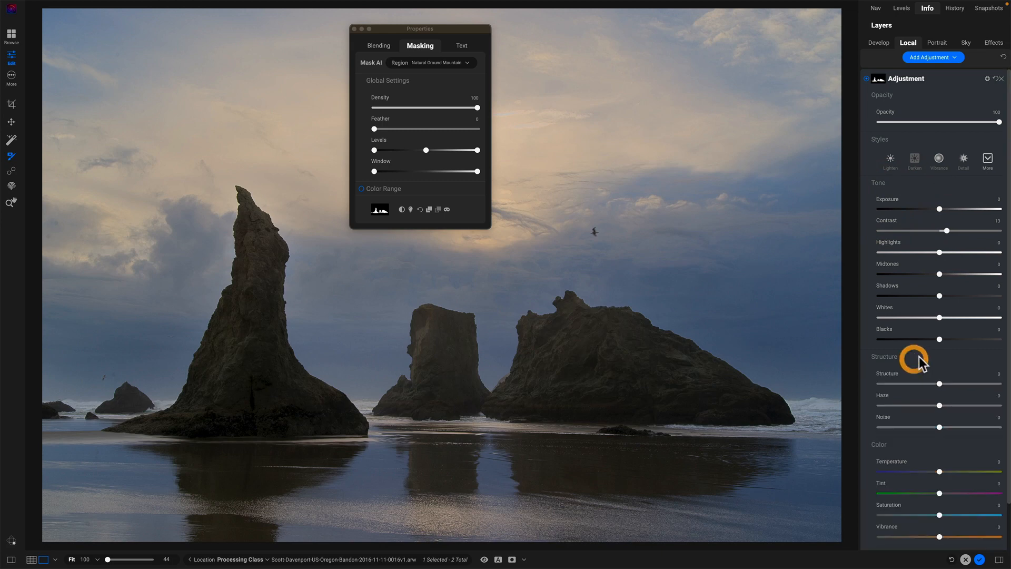
left_click_drag(939, 384, 949, 383)
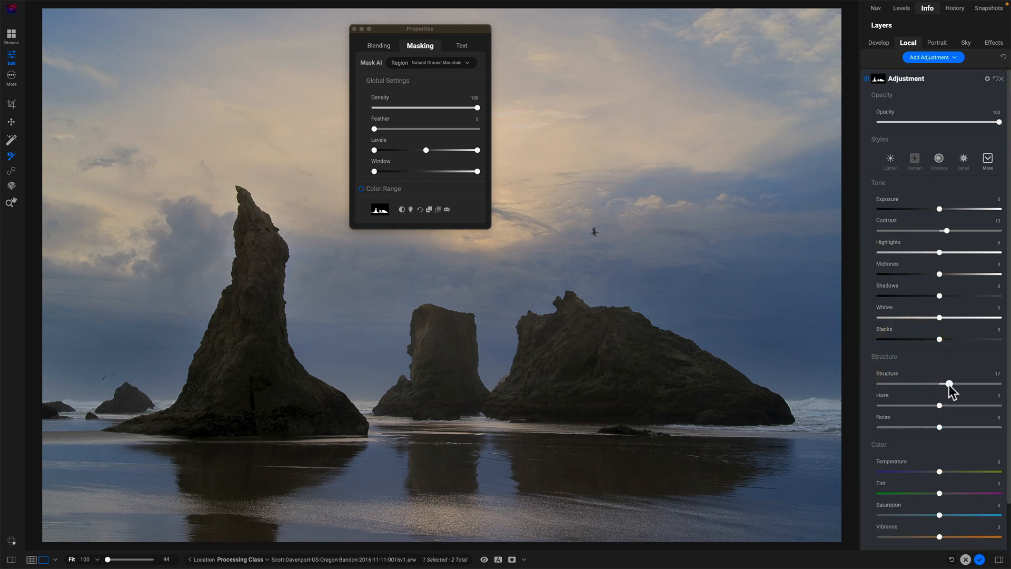
left_click_drag(949, 384, 970, 384)
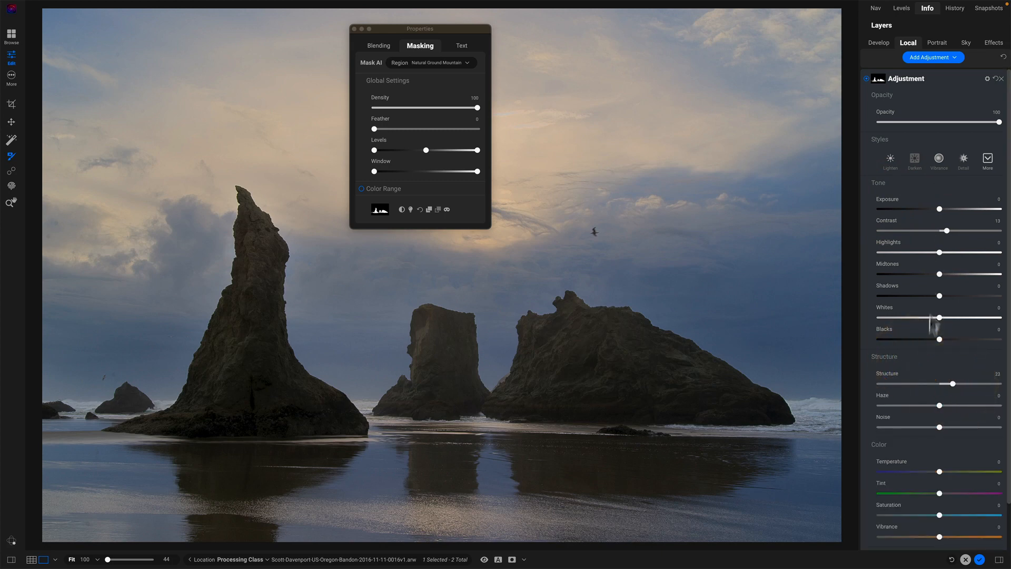
Settle Haze at a moderate negative value around -36 after trying positive.
left_click_drag(939, 405, 929, 405)
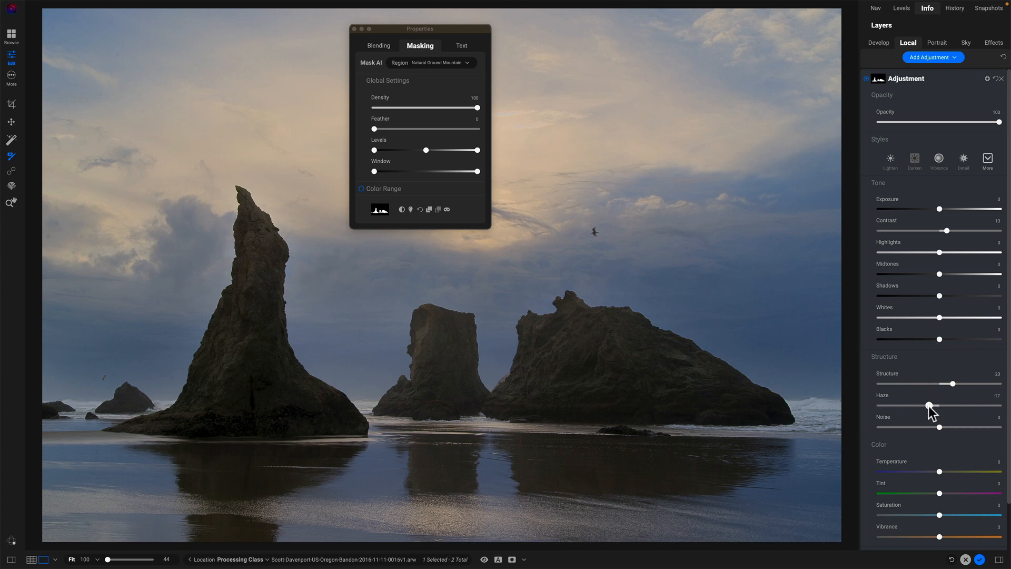
left_click_drag(930, 405, 902, 404)
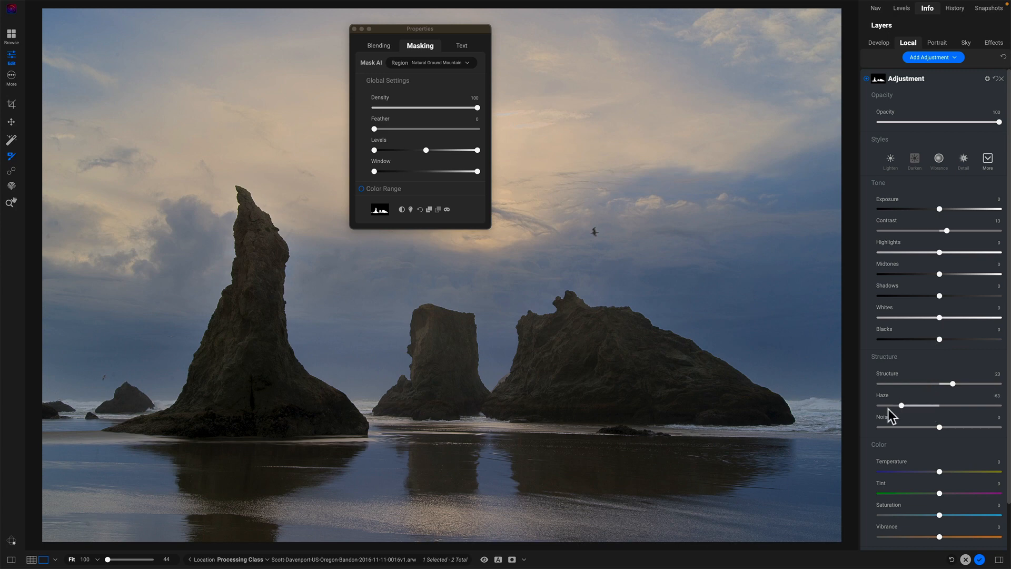
left_click_drag(901, 404, 976, 405)
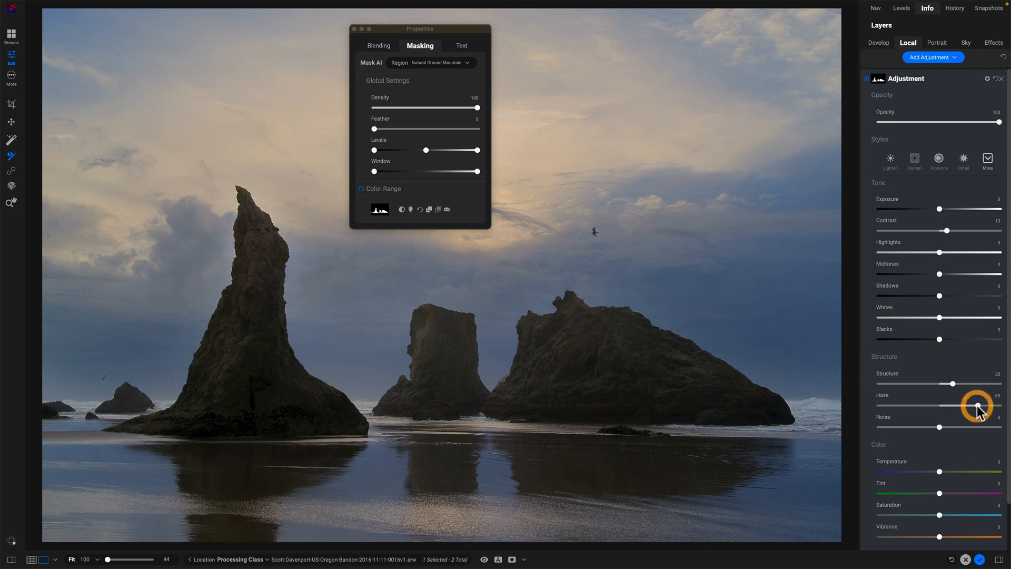
left_click_drag(979, 406, 916, 407)
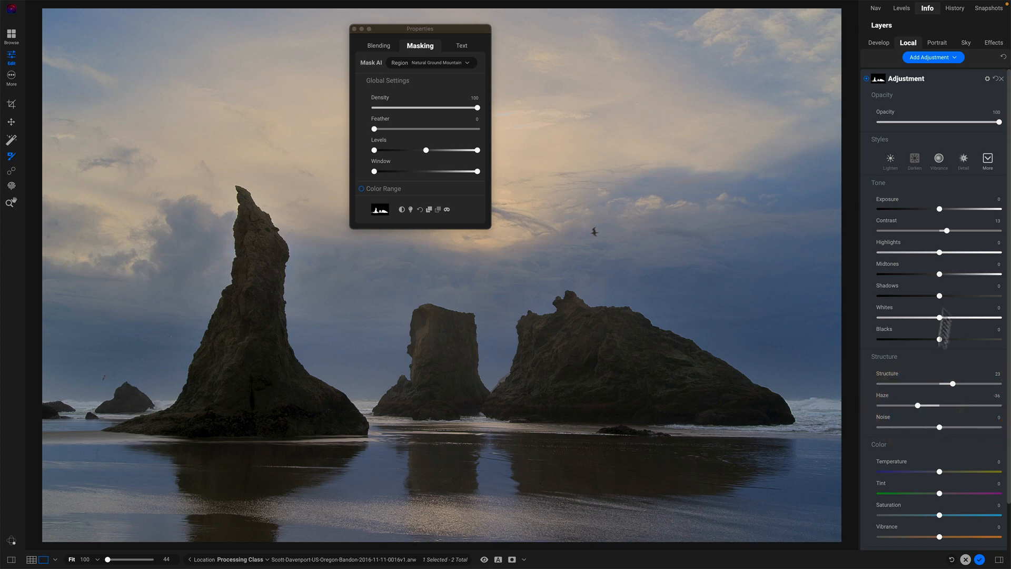
Darken Exposure to -0.15 and nudge Contrast up slightly more.
left_click_drag(940, 209, 939, 208)
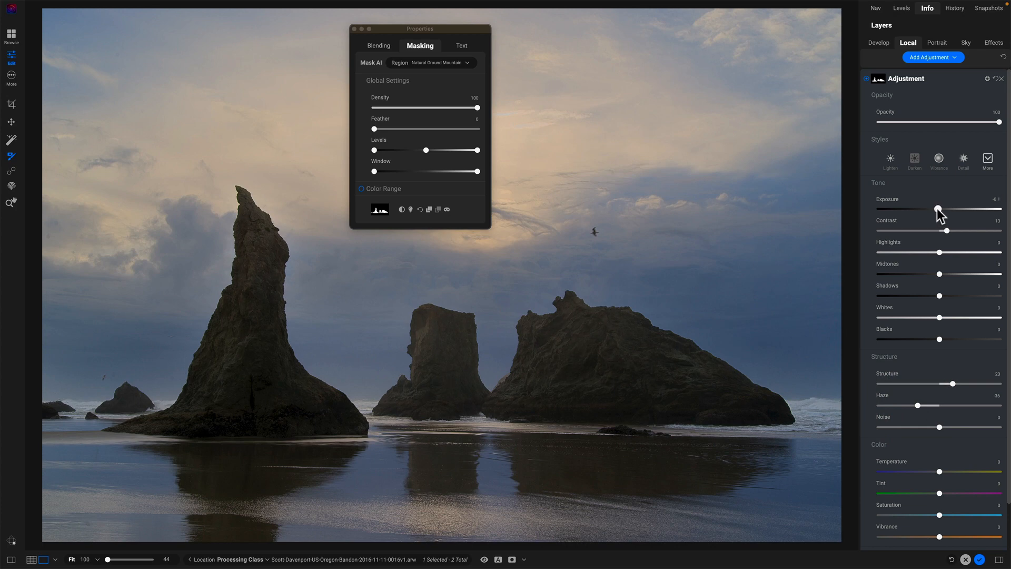
left_click_drag(939, 207, 933, 207)
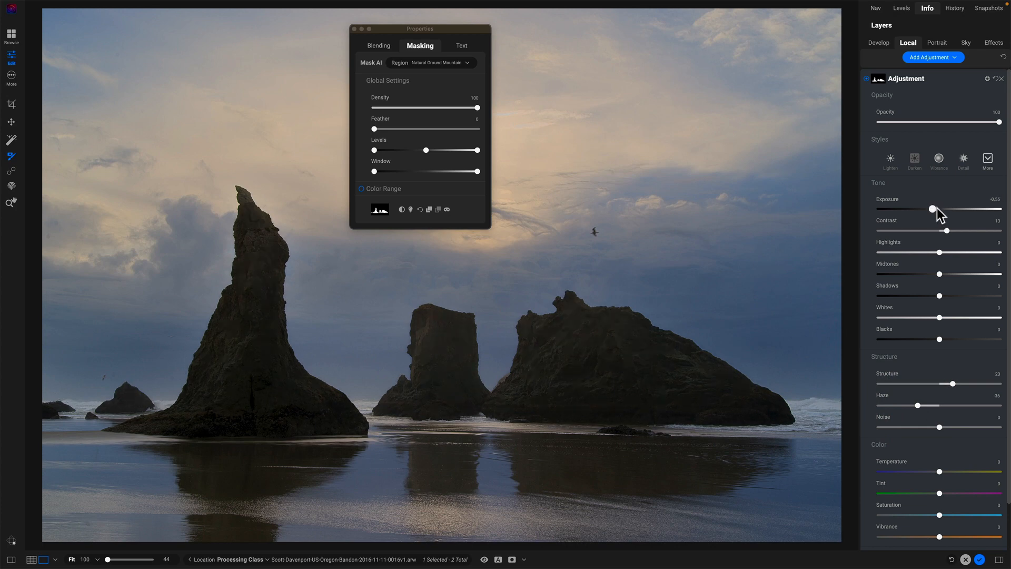
left_click_drag(930, 208, 938, 208)
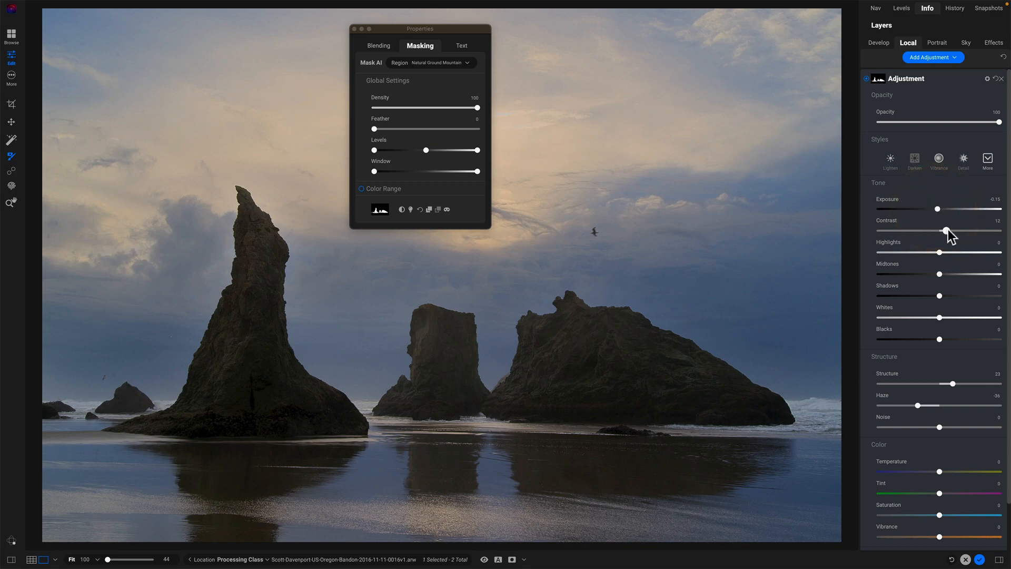
left_click_drag(946, 231, 950, 230)
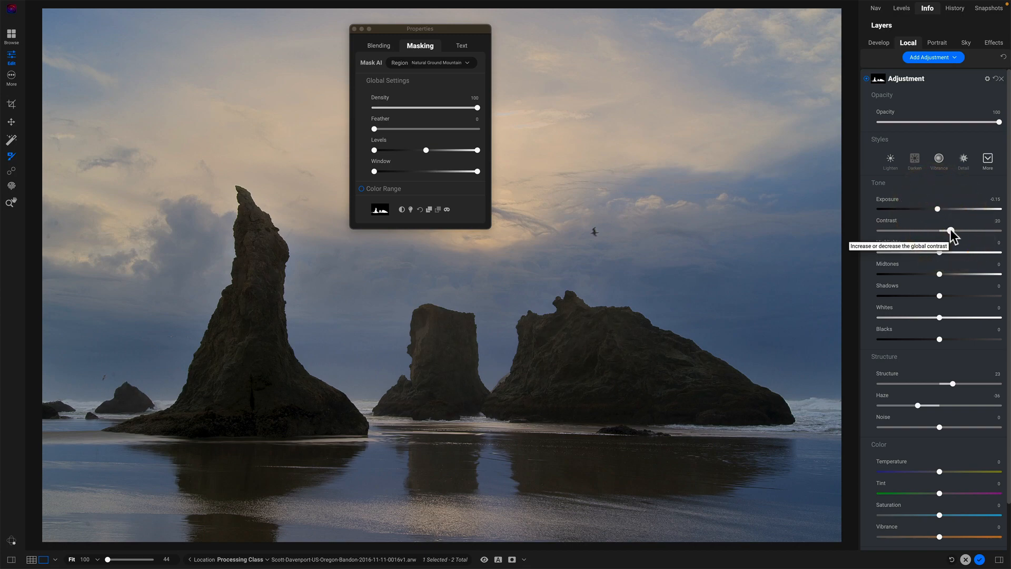